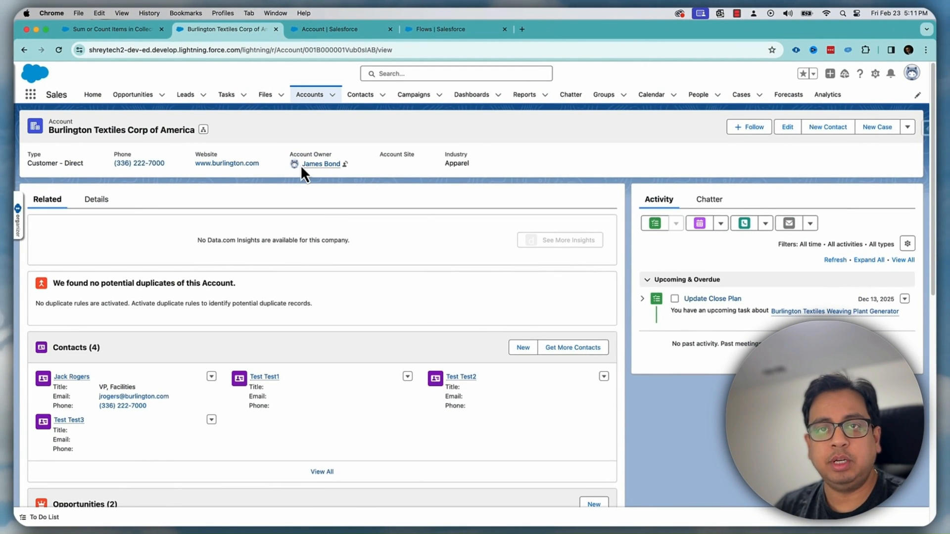
mouse_move(279, 229)
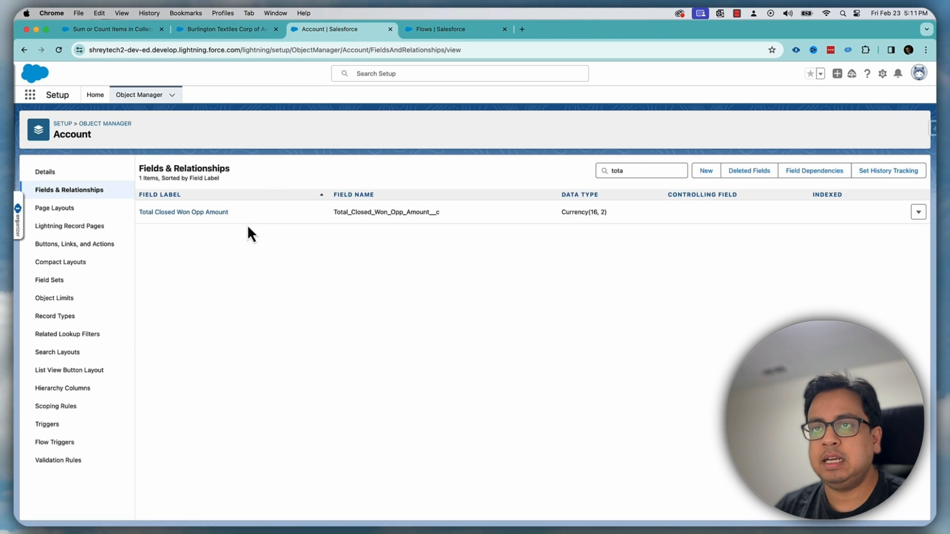
mouse_move(227, 166)
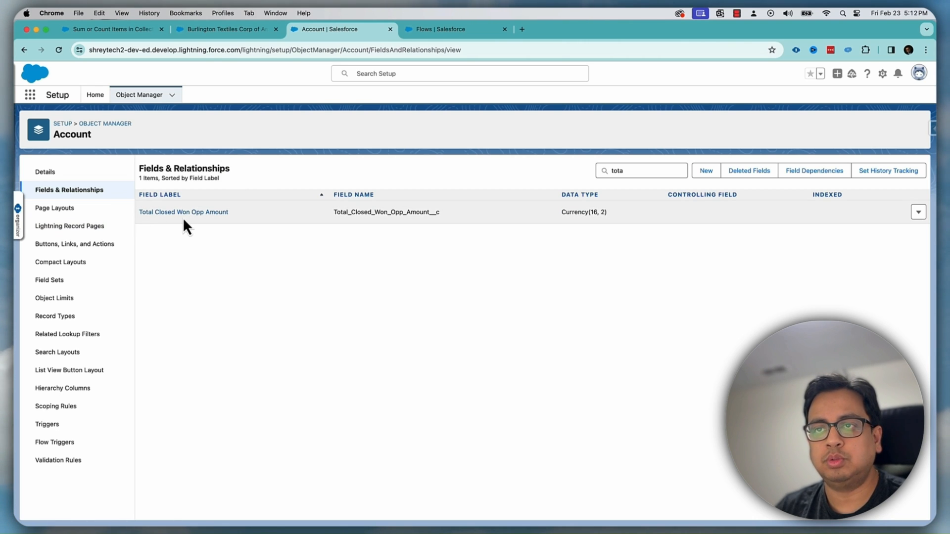
mouse_move(233, 230)
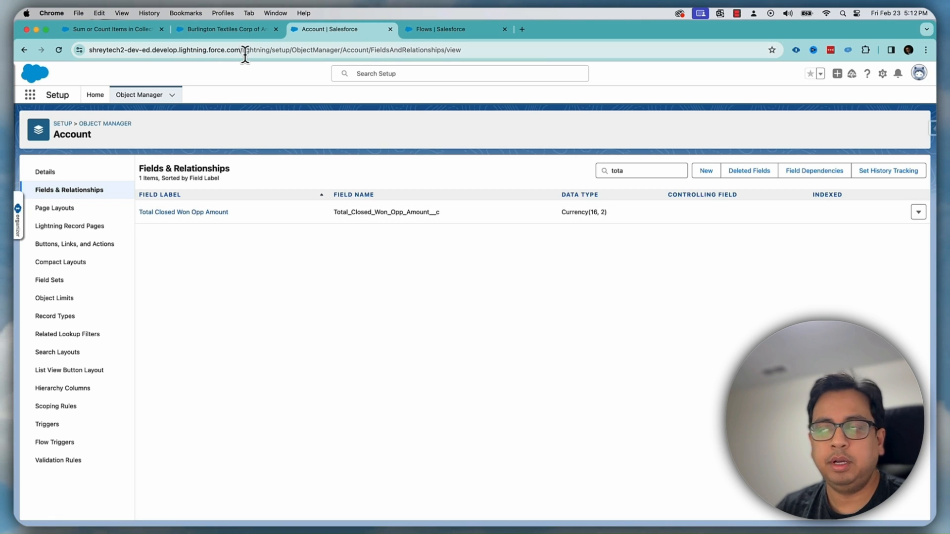
Create a new record-triggered flow from the all-flows list
left_click(441, 29)
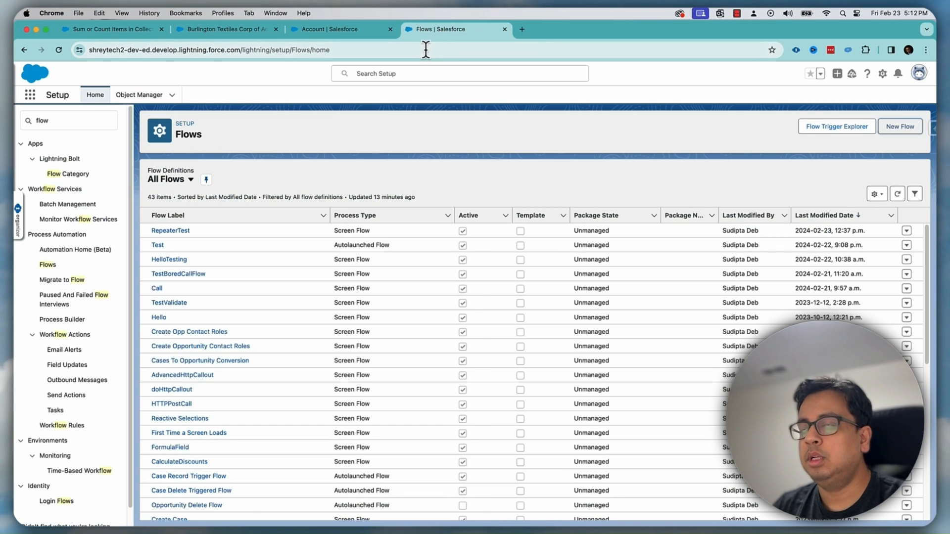
mouse_move(899, 126)
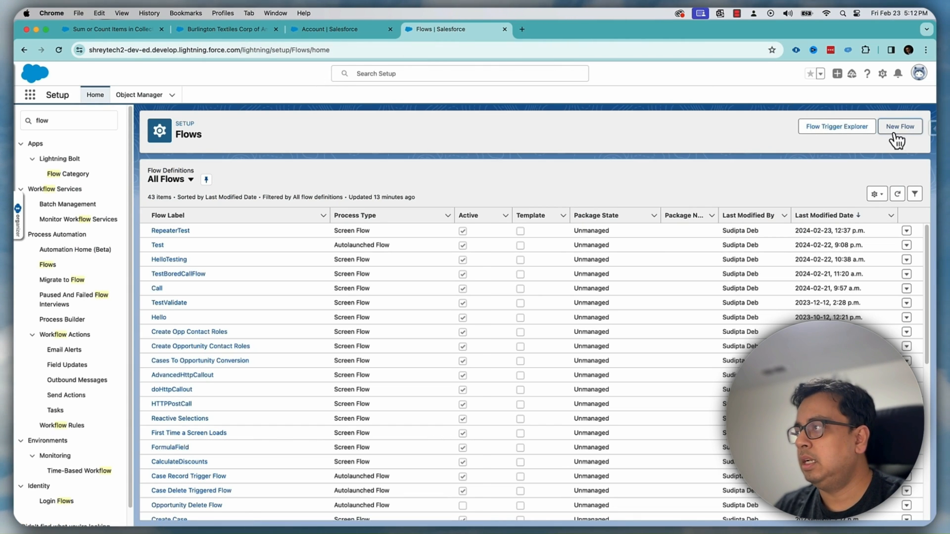
left_click(900, 126)
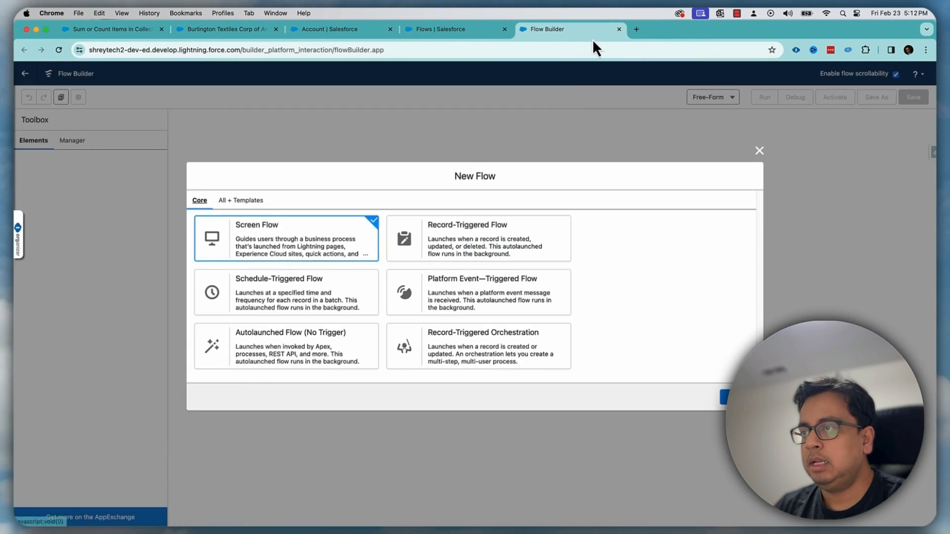
left_click(477, 238)
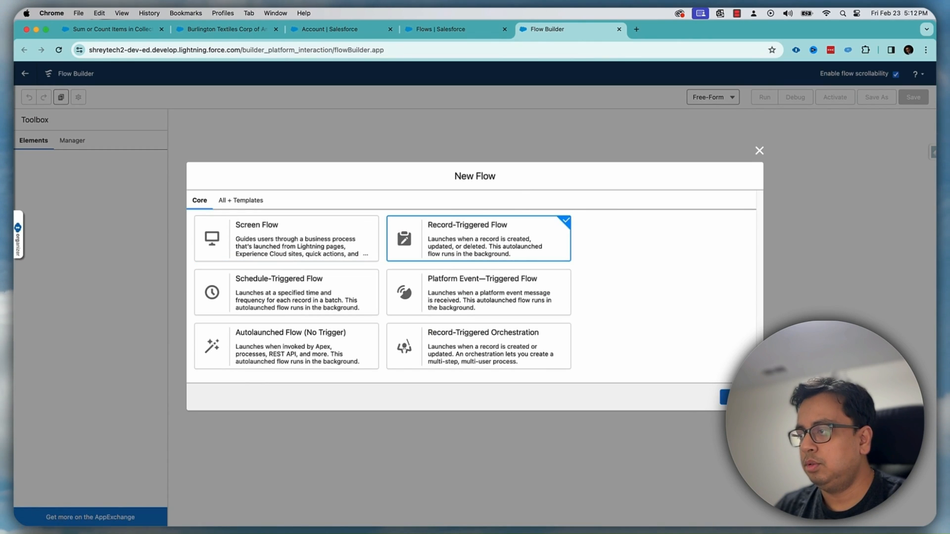
left_click(723, 397)
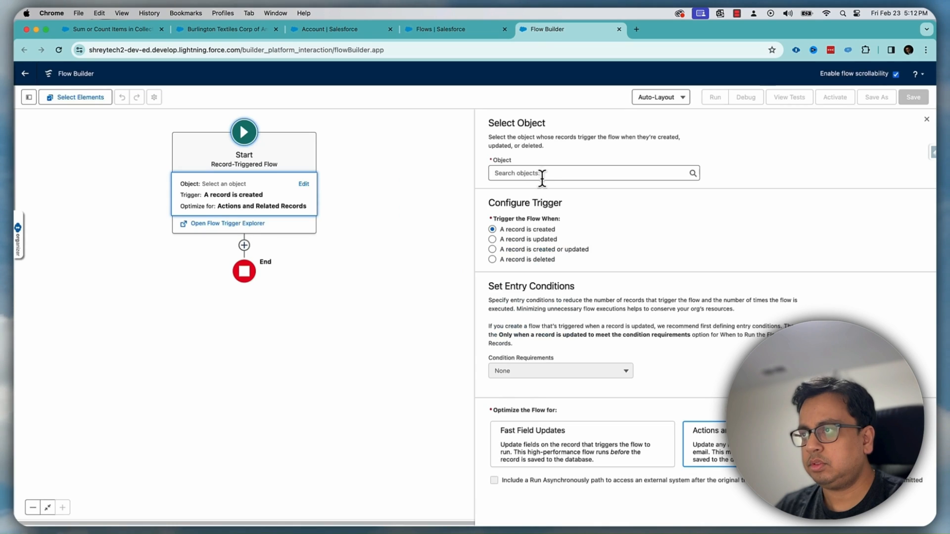
Trigger on Opportunity create or update, only when StageName is updated to Closed Won
type("Opp")
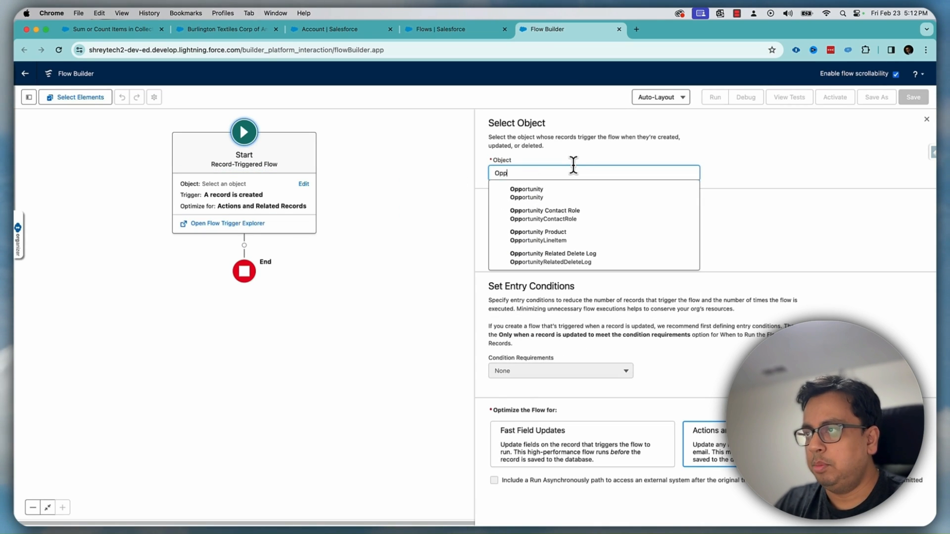
left_click(525, 193)
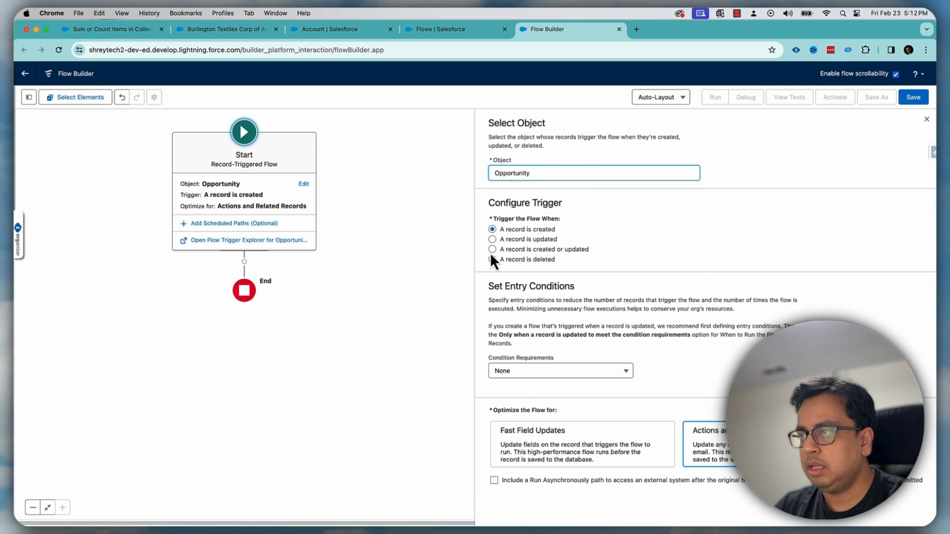
left_click(492, 248)
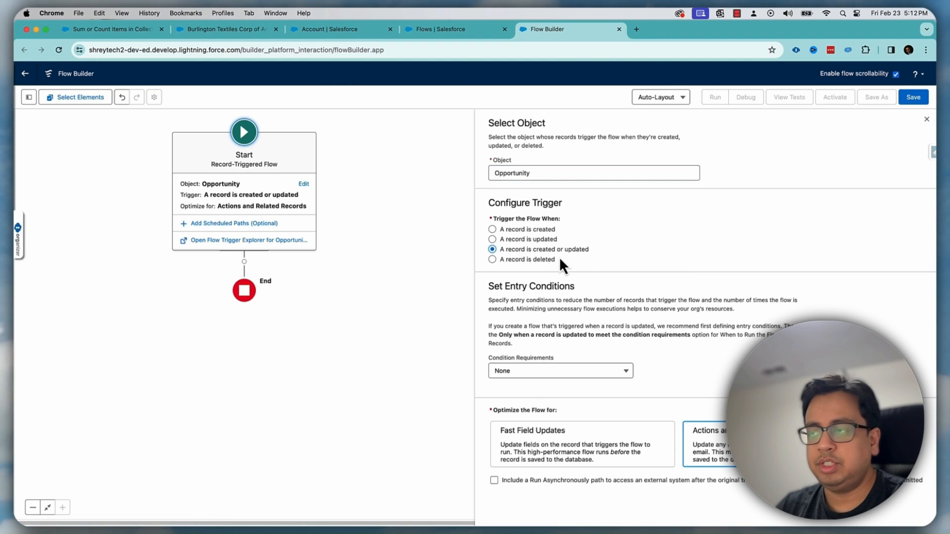
left_click(558, 370)
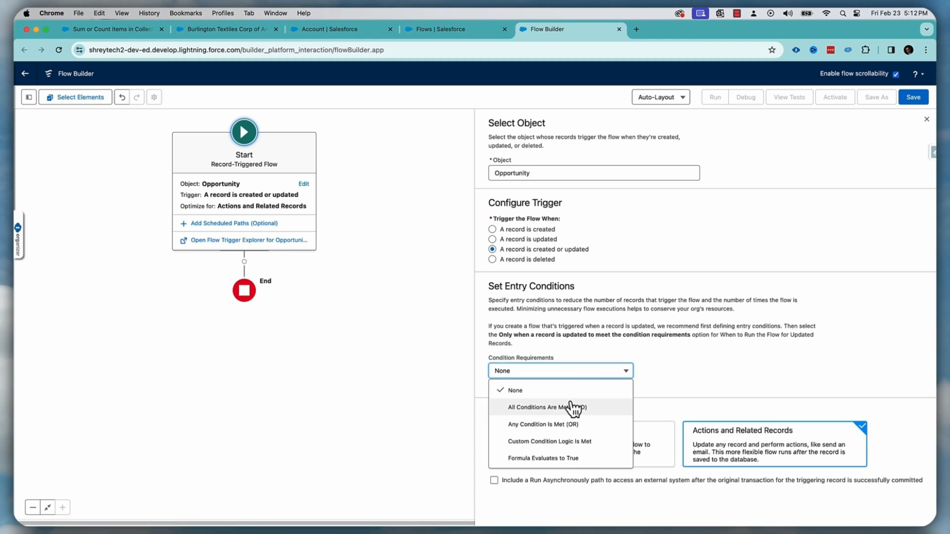
left_click(546, 406)
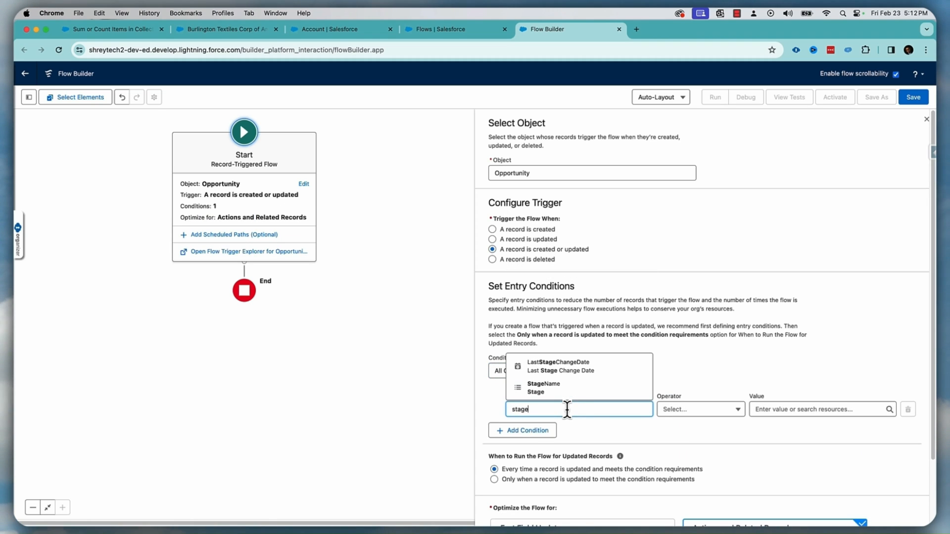
left_click(543, 387)
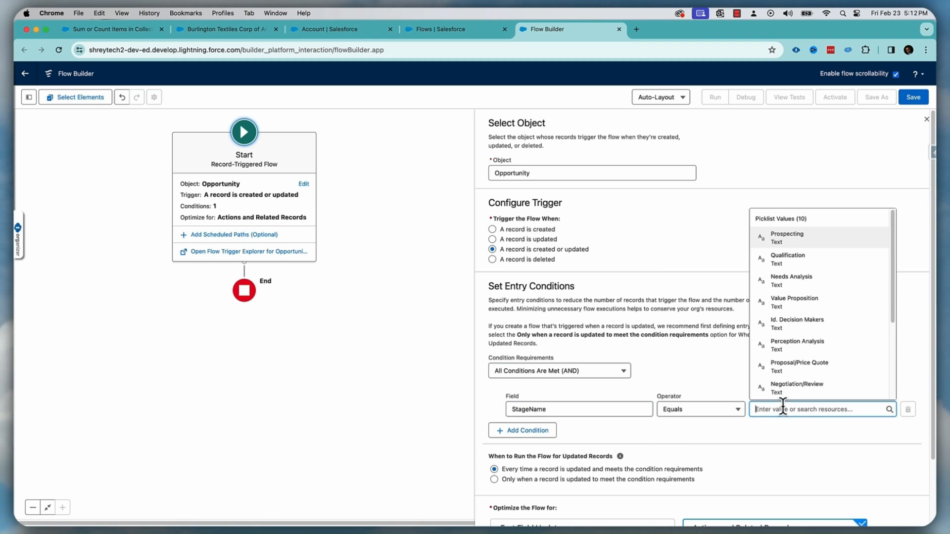
scroll("down", 3)
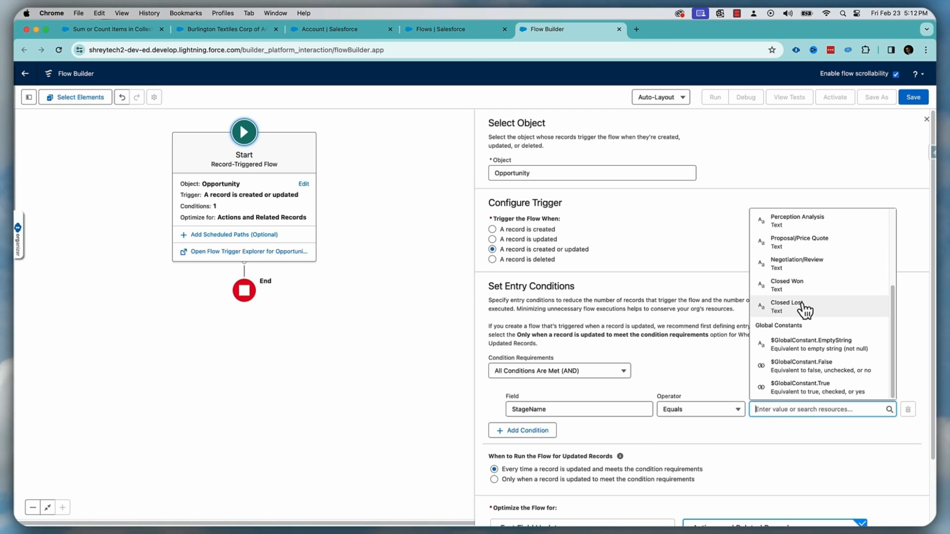
left_click(786, 285)
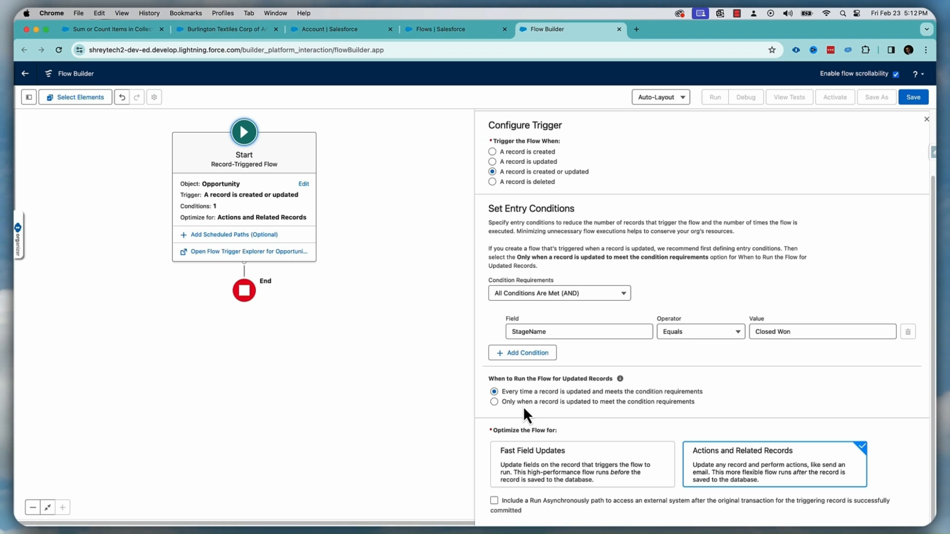
mouse_move(570, 413)
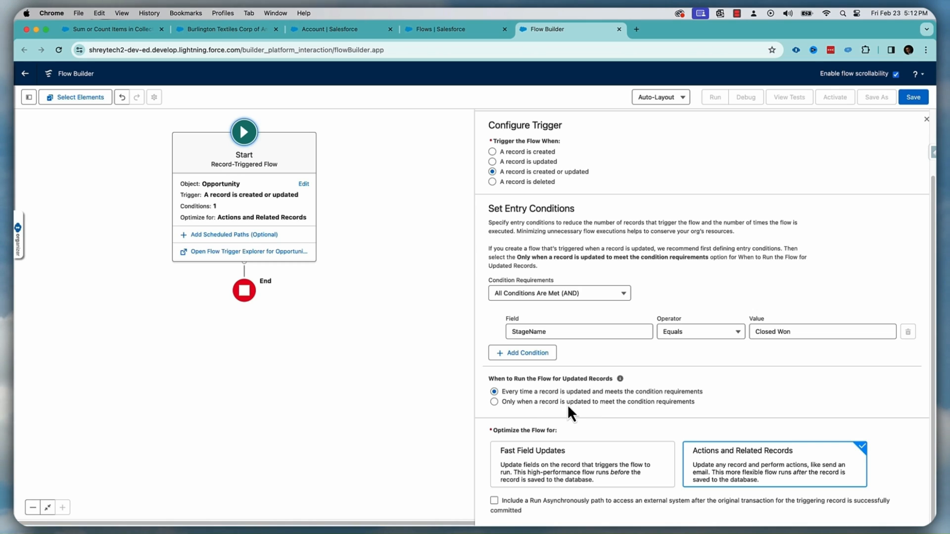
mouse_move(687, 413)
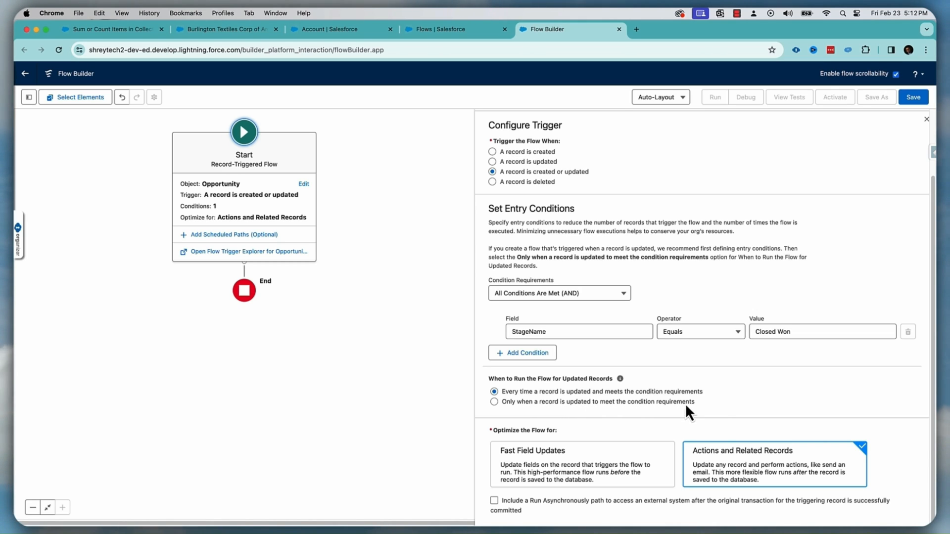
left_click(495, 402)
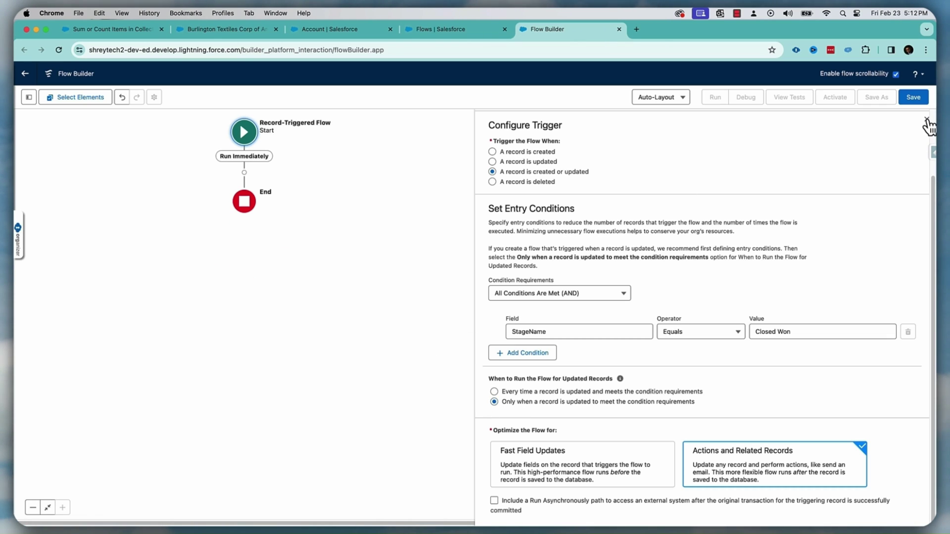
Add a Get Records element labelled 'Get all closed opportunities' after Start
left_click(930, 120)
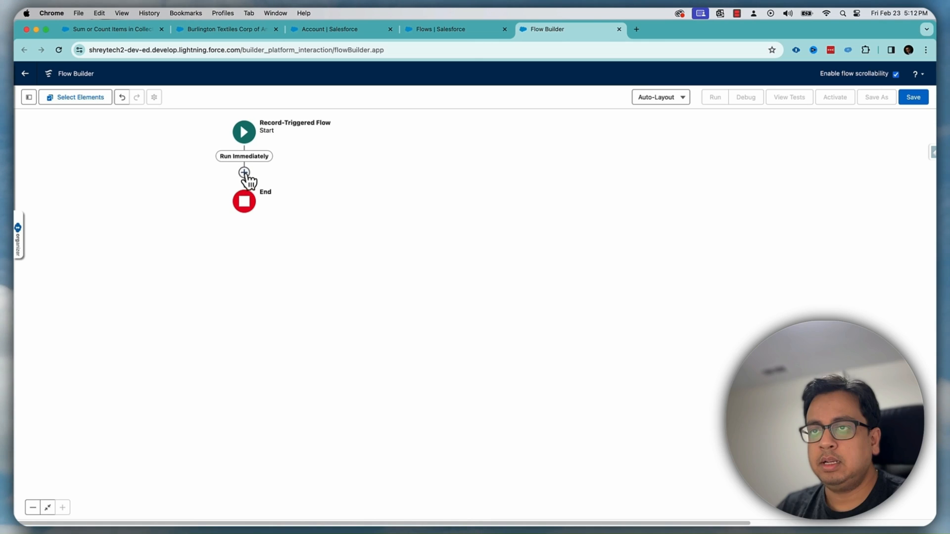
left_click(244, 173)
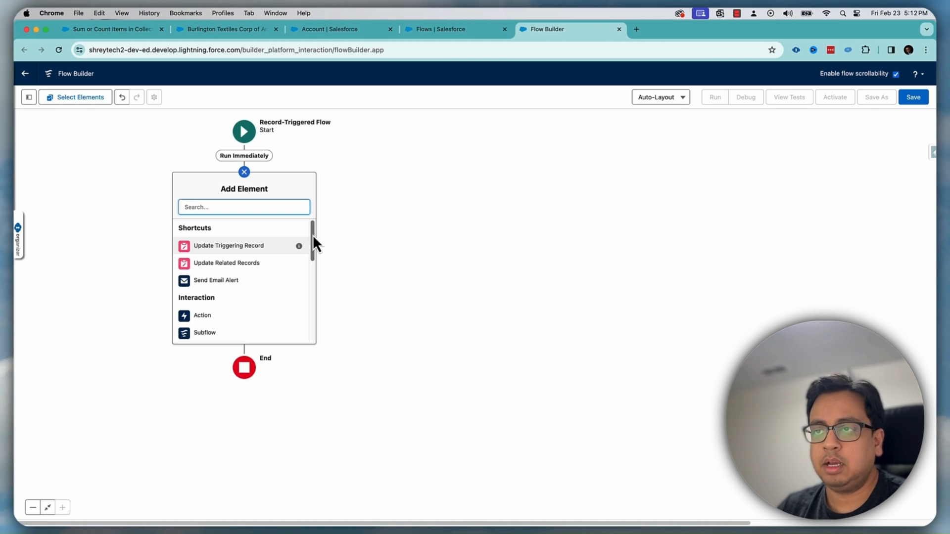
scroll("down", 3)
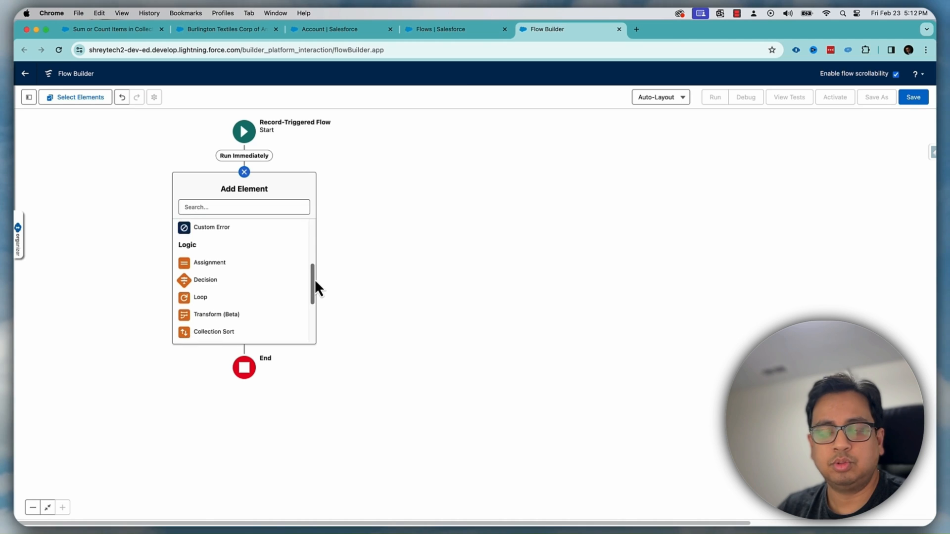
scroll("down", 3)
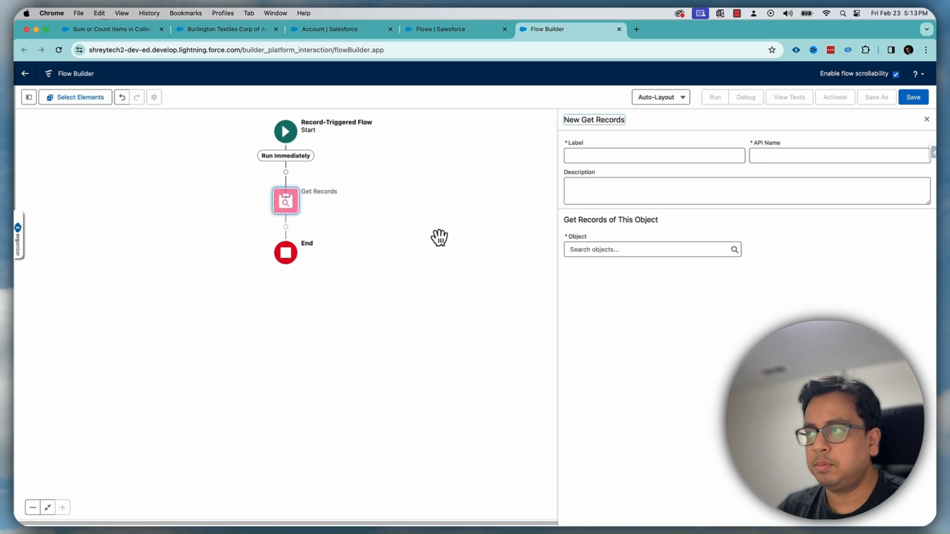
type("Get")
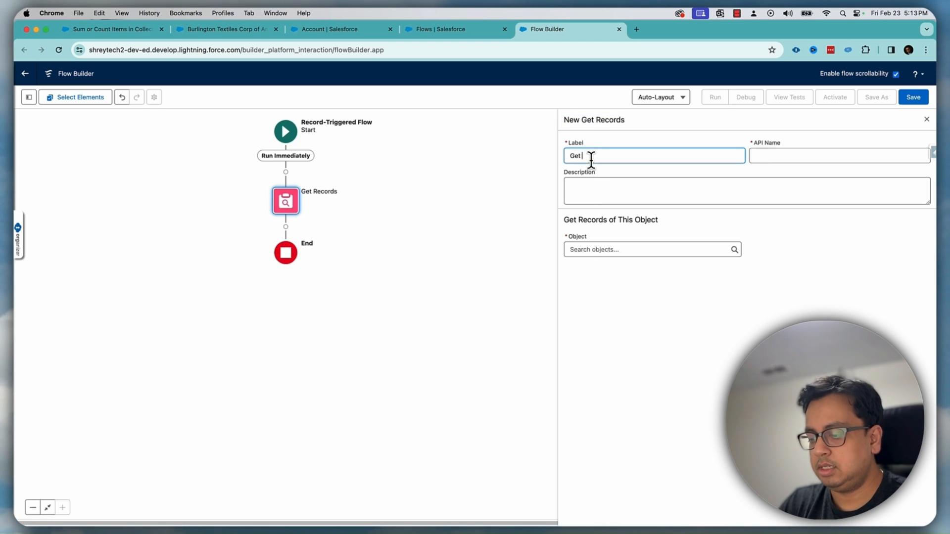
type("all closed won oppirt")
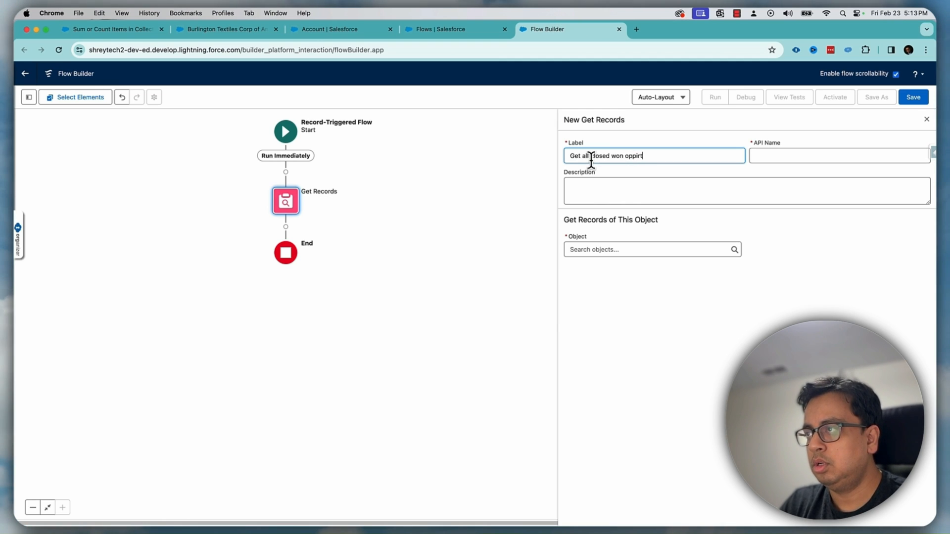
type("opportunities")
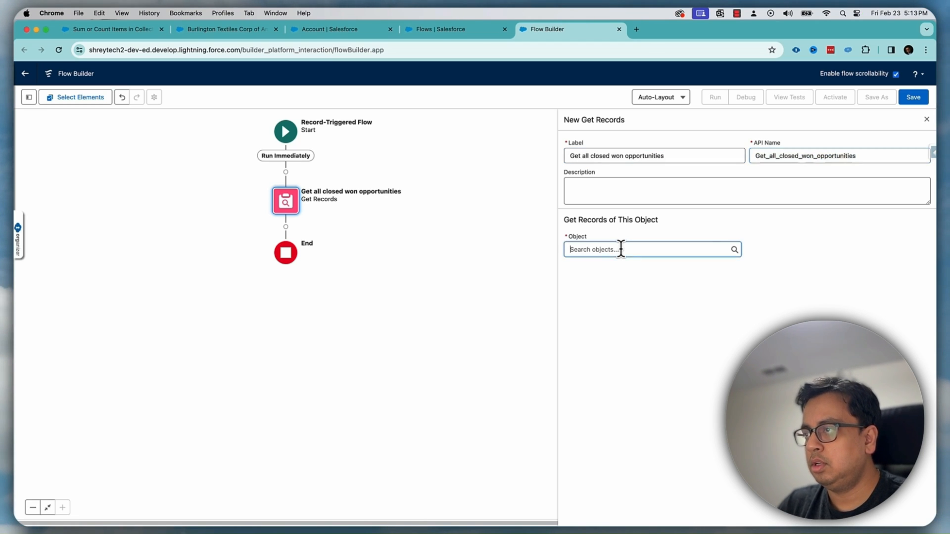
Retrieve Opportunities where StageName equals Closed Won and AccountId equals {!$Record.AccountId}
type("Oppor")
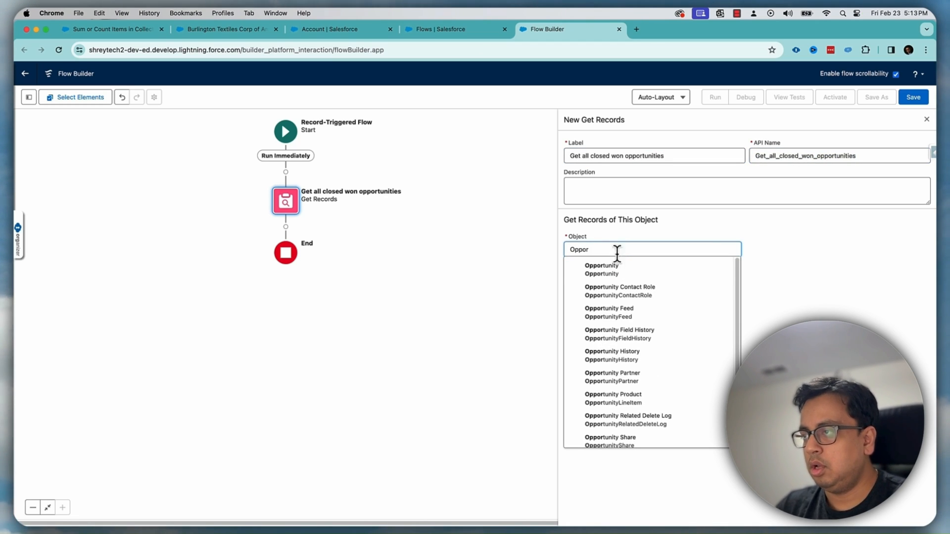
left_click(602, 269)
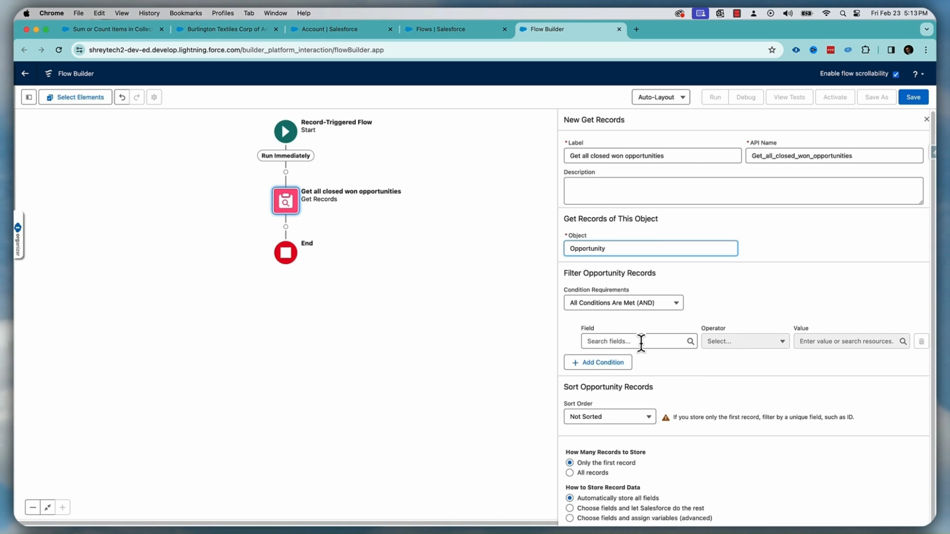
type("stage")
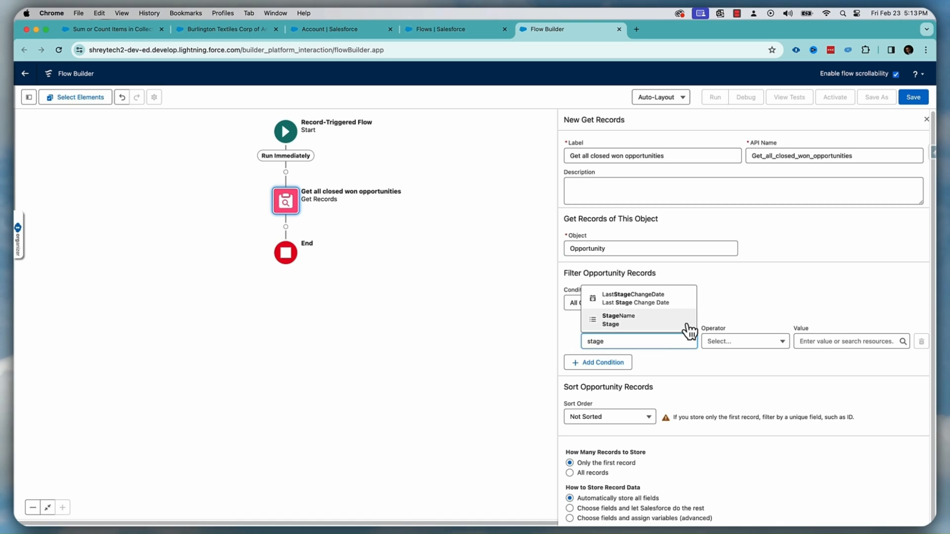
left_click(618, 320)
type("Closed Won")
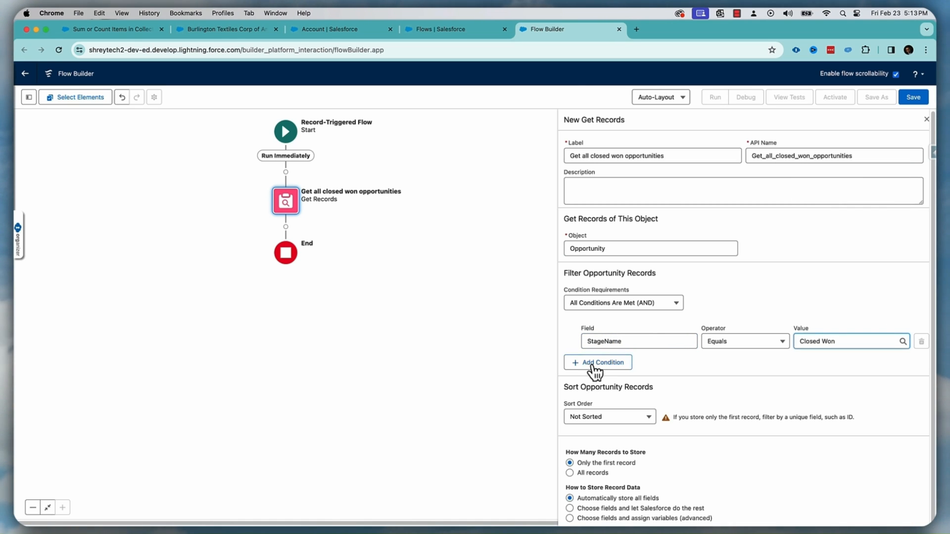
left_click(597, 362)
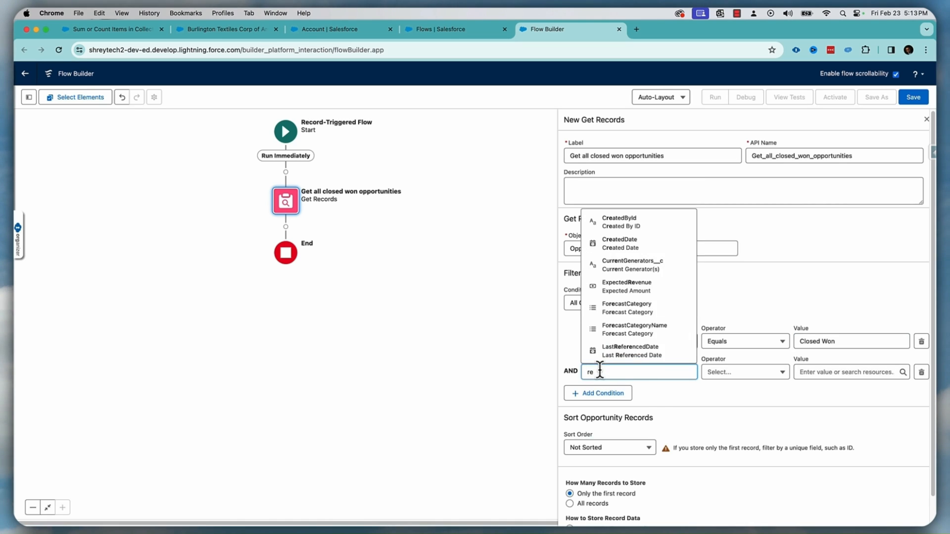
type("AccountId")
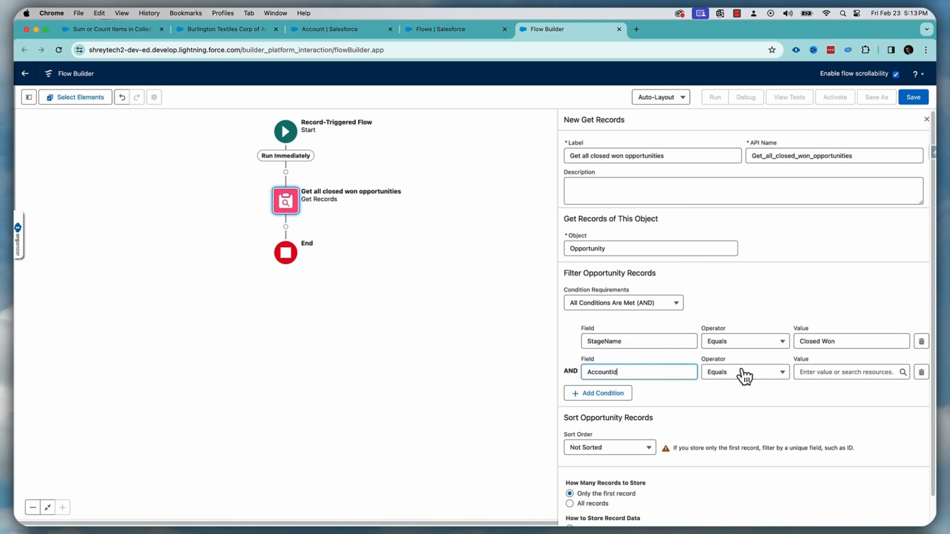
left_click(848, 372)
type("{!$Record.accoun}")
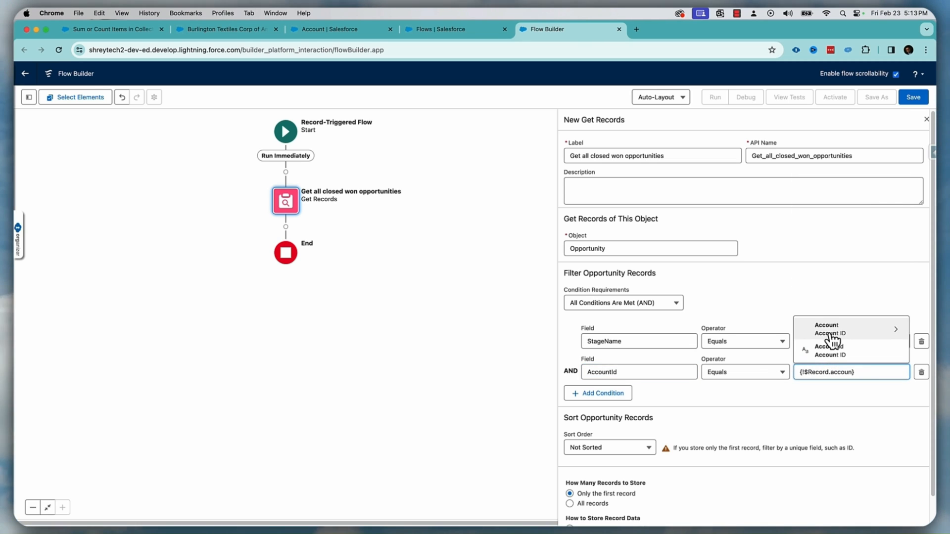
left_click(850, 341)
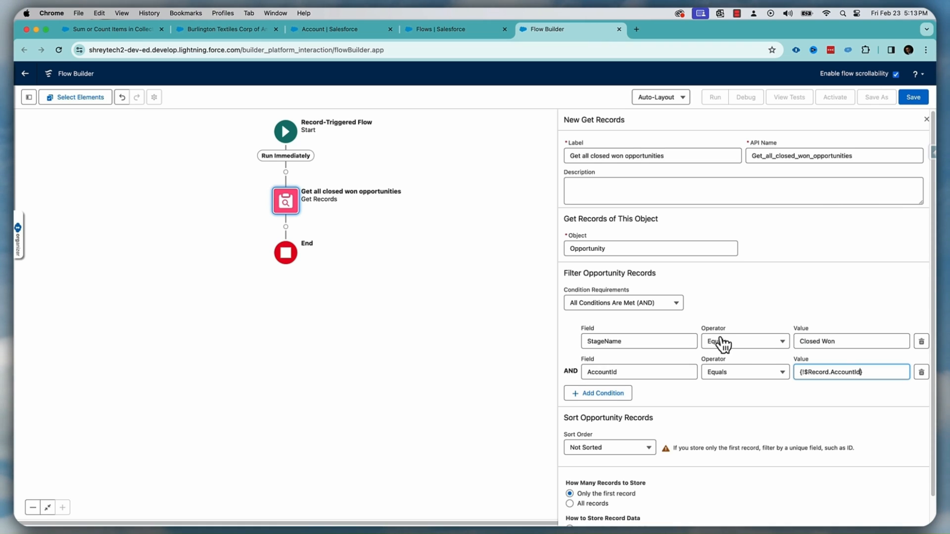
mouse_move(684, 364)
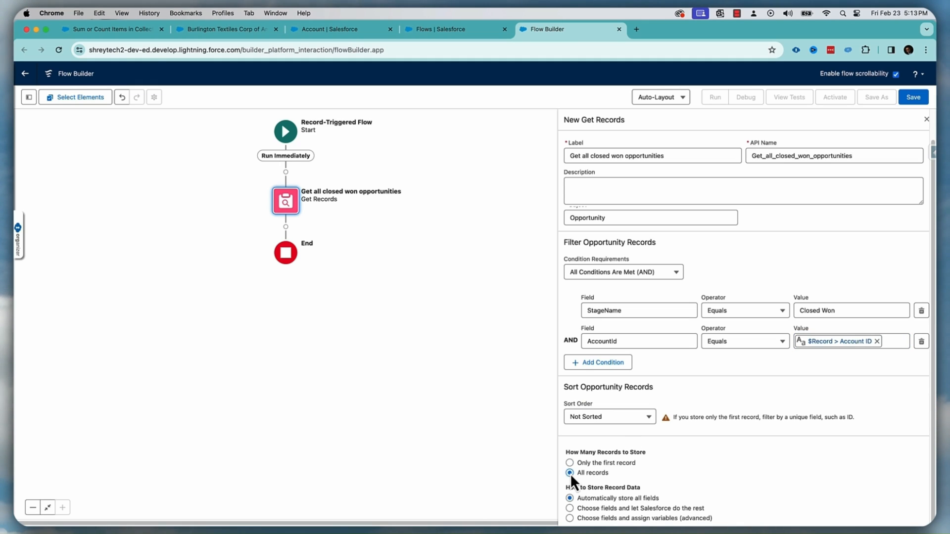
mouse_move(928, 125)
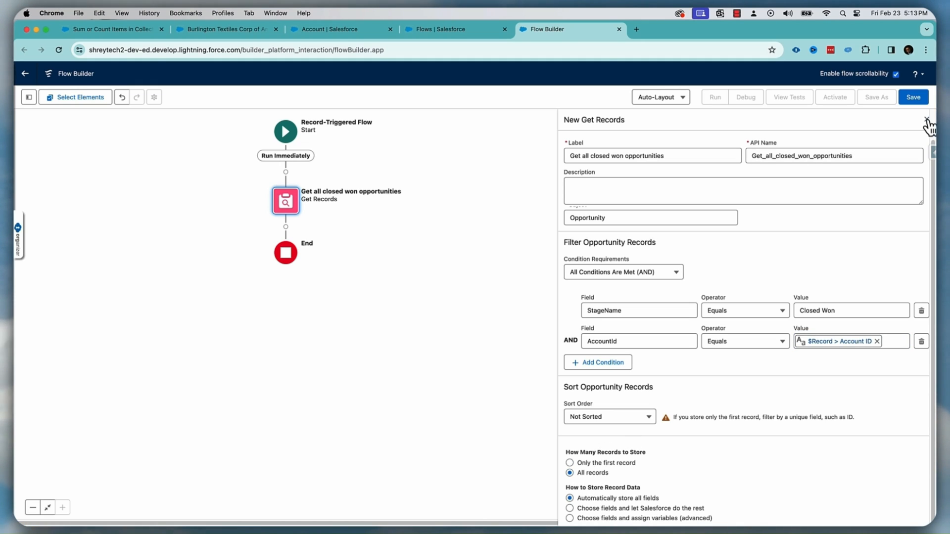
Add a Transform element labelled 'Calculate the sum' after Get Records
left_click(926, 120)
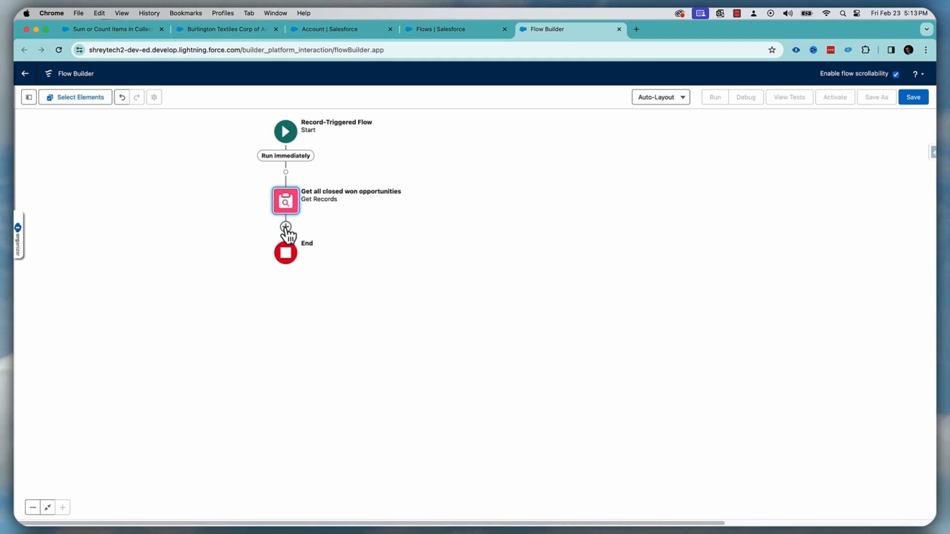
type("transf")
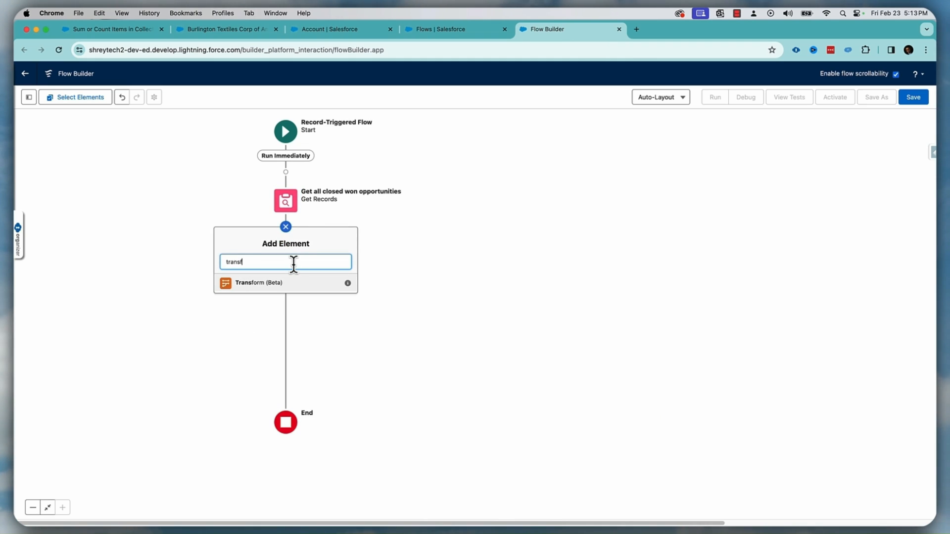
mouse_move(261, 297)
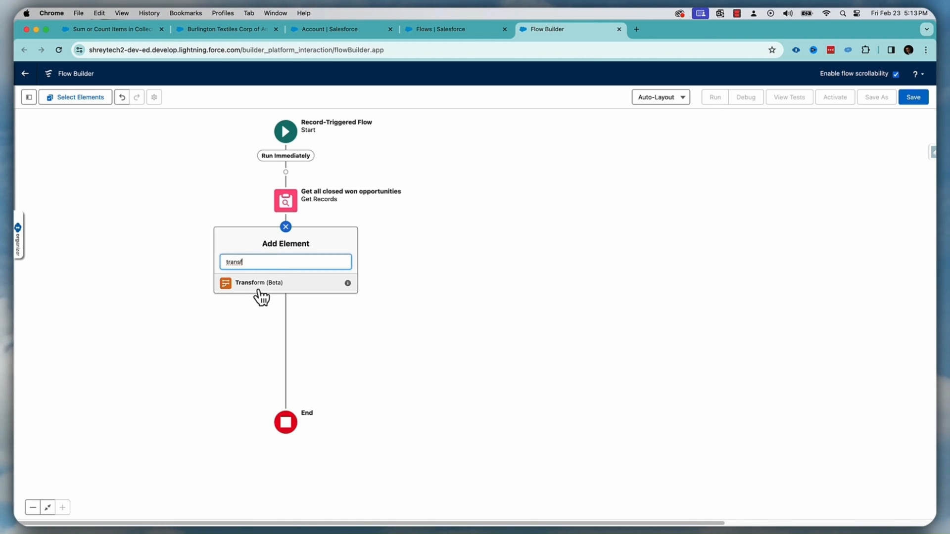
left_click(259, 283)
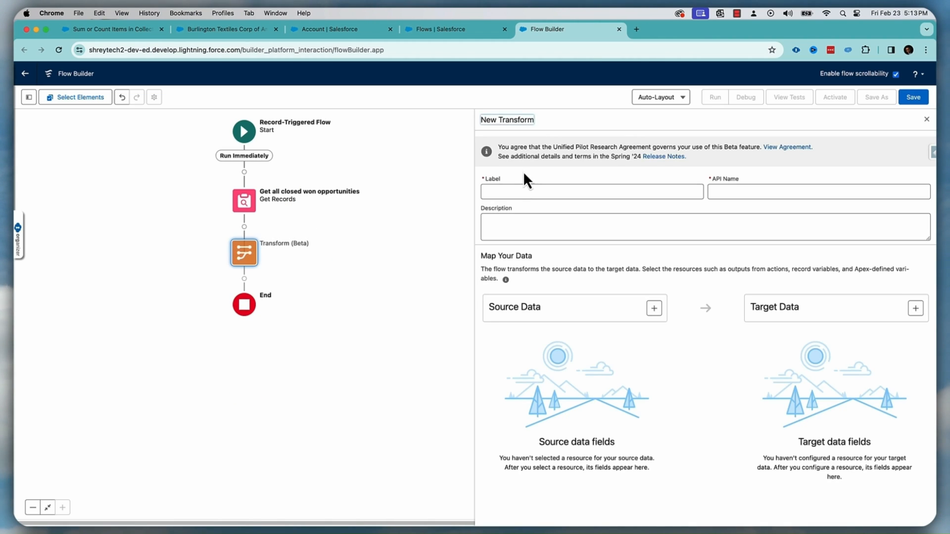
type("Calculate the sum")
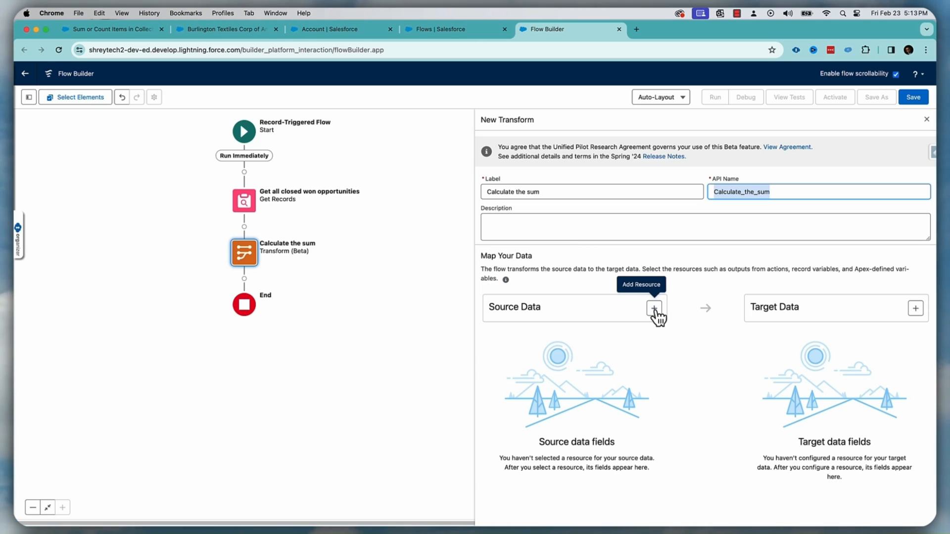
Use the closed won opportunities as the transform source and a single Account record as target
left_click(654, 308)
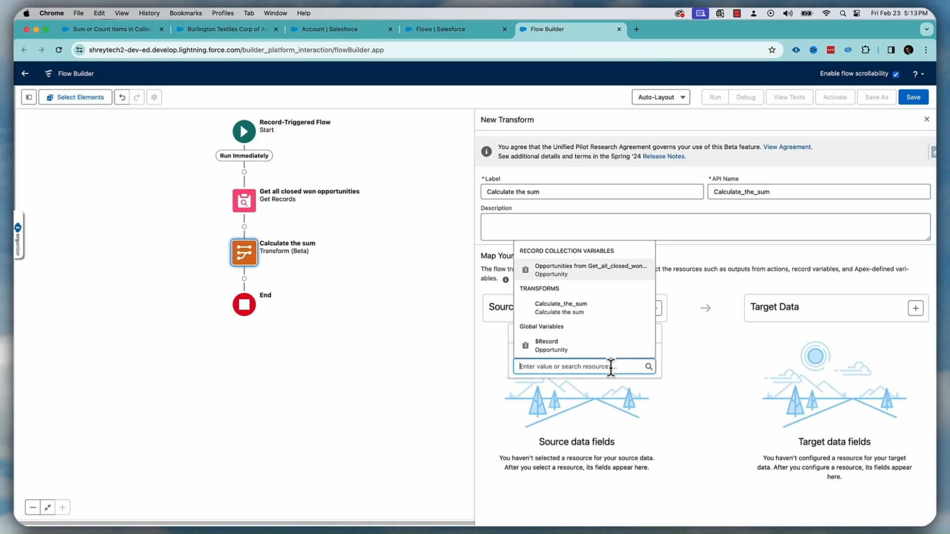
mouse_move(572, 279)
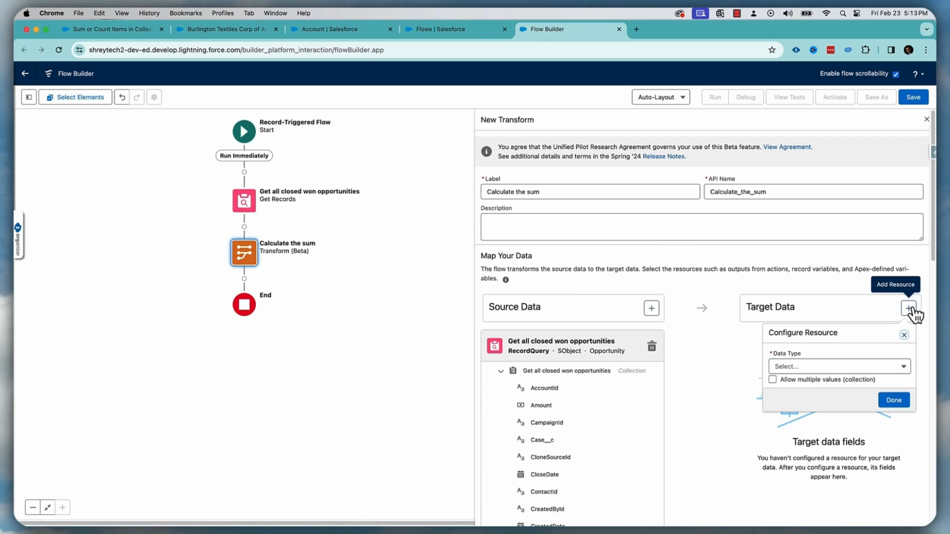
left_click(837, 366)
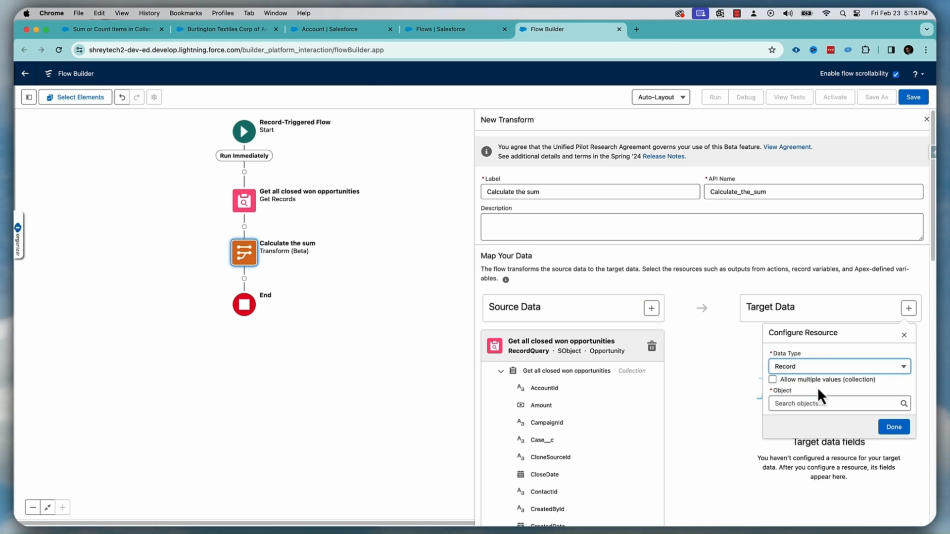
type("Acc")
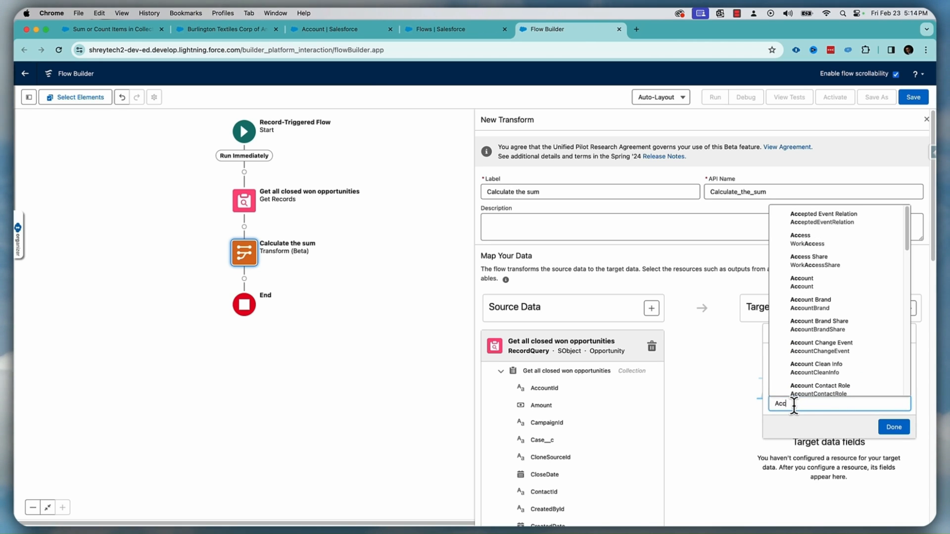
left_click(802, 281)
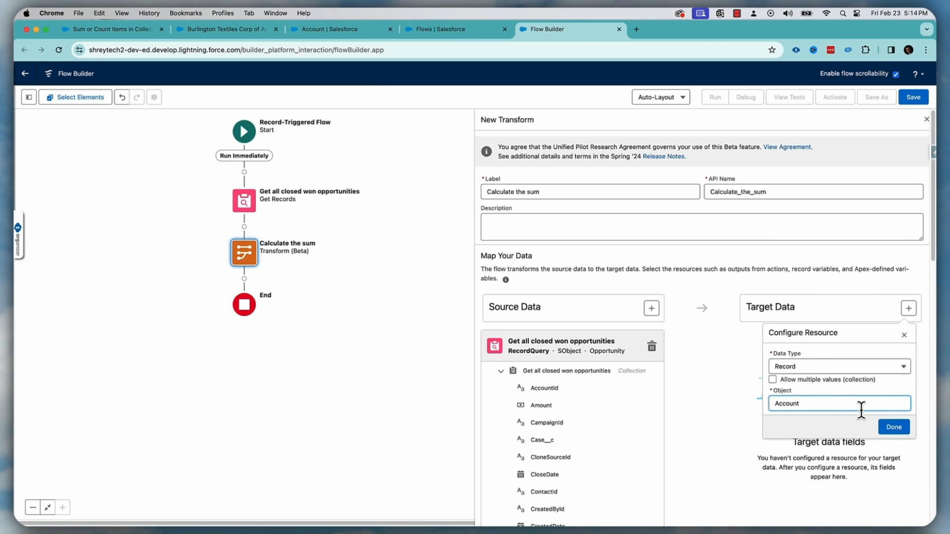
left_click(893, 427)
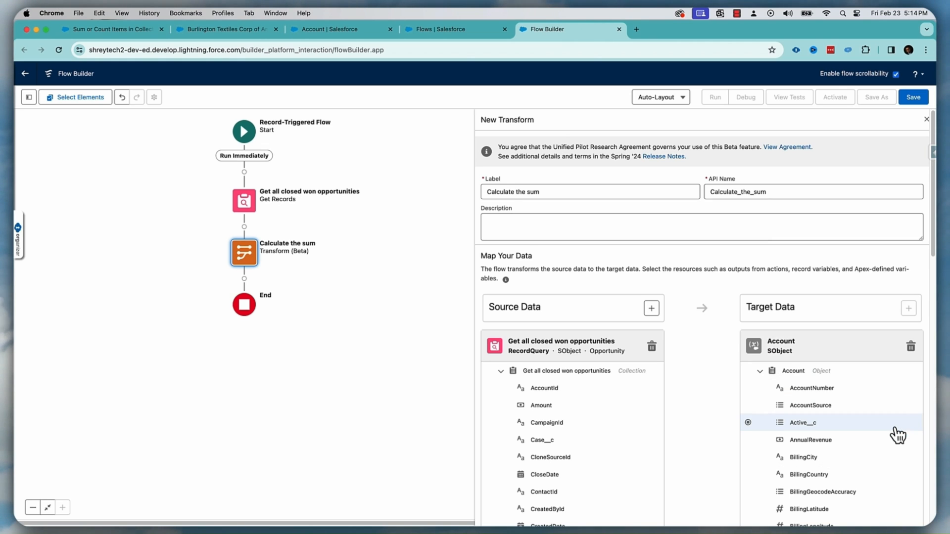
mouse_move(722, 354)
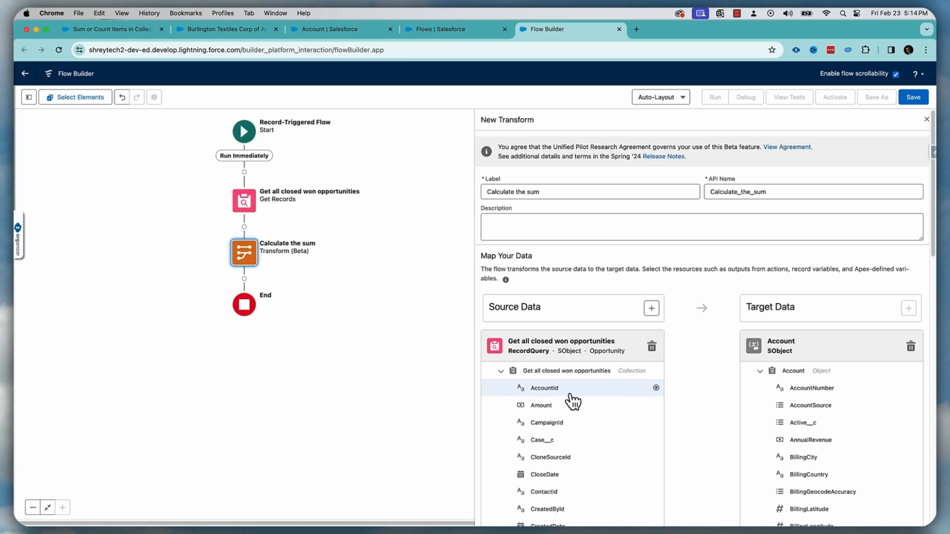
mouse_move(635, 386)
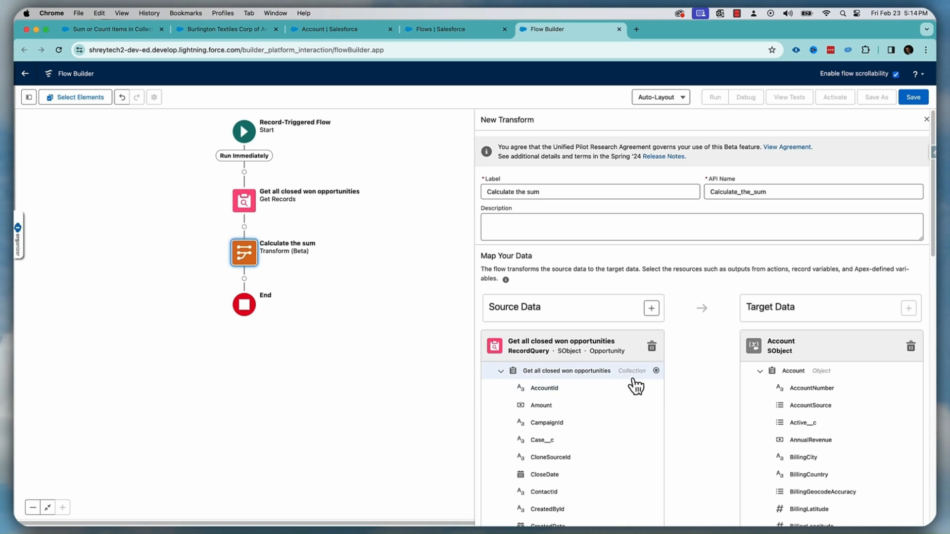
mouse_move(728, 375)
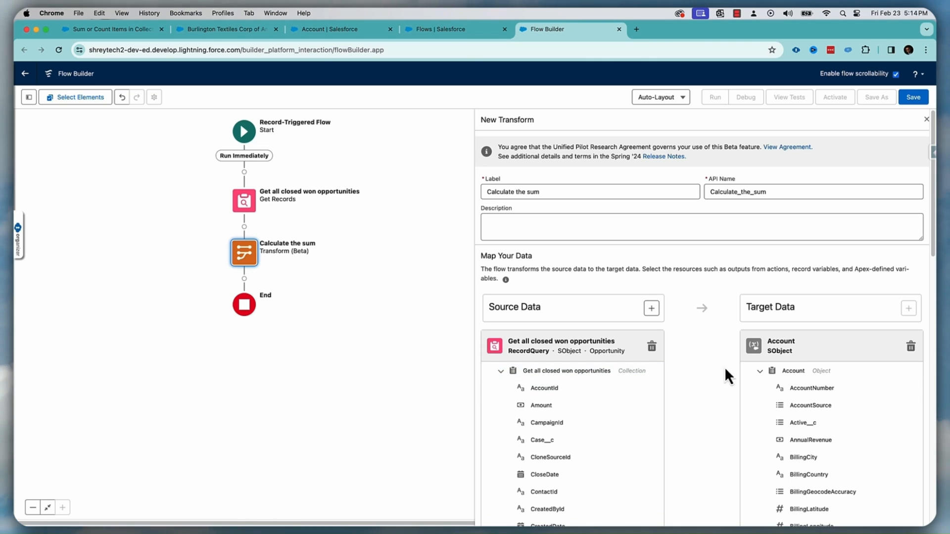
mouse_move(700, 391)
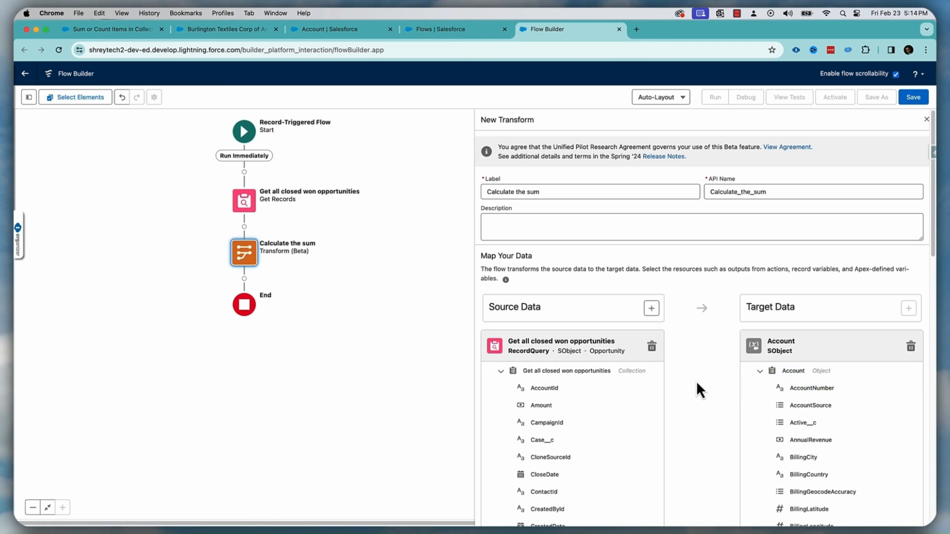
Link the opportunities collection to Account's Total_Closed_Won_Opp_Amount__c target field
scroll("down", 3)
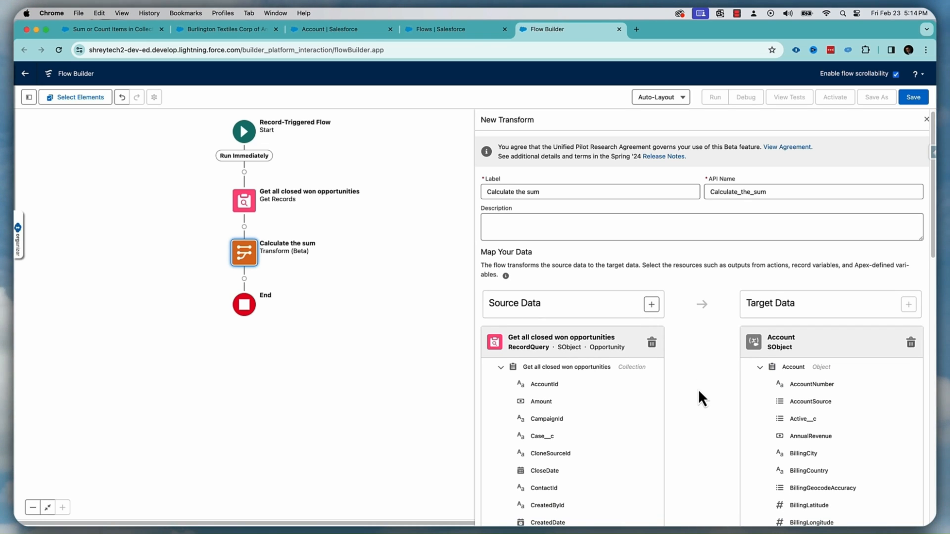
mouse_move(624, 383)
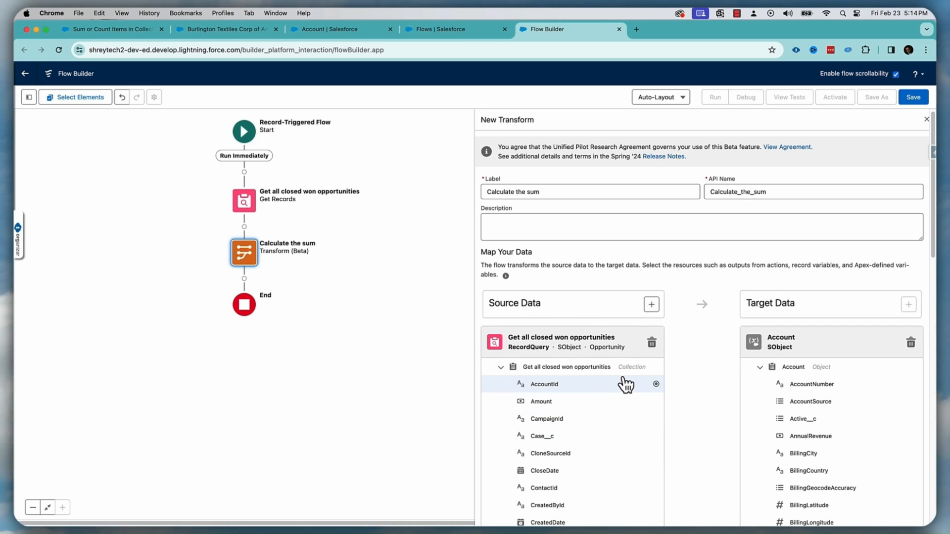
mouse_move(685, 381)
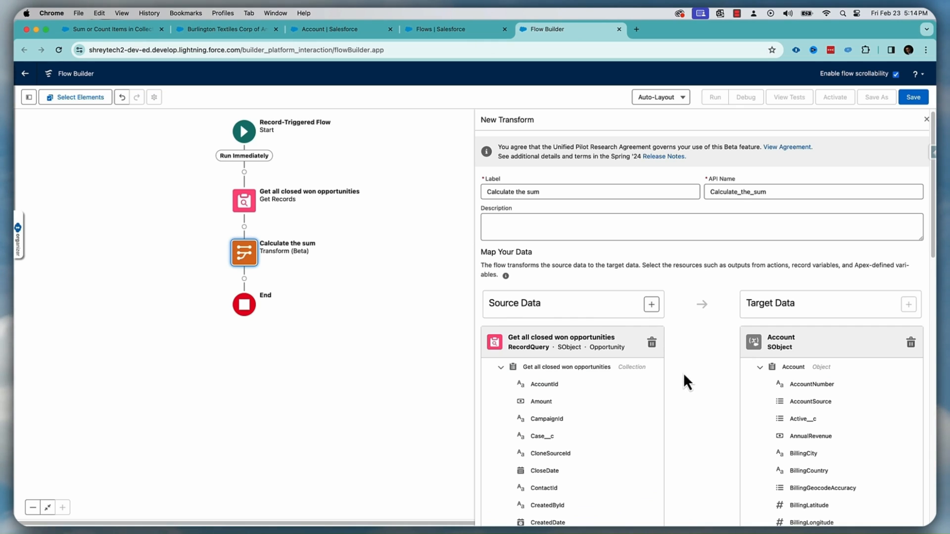
mouse_move(721, 388)
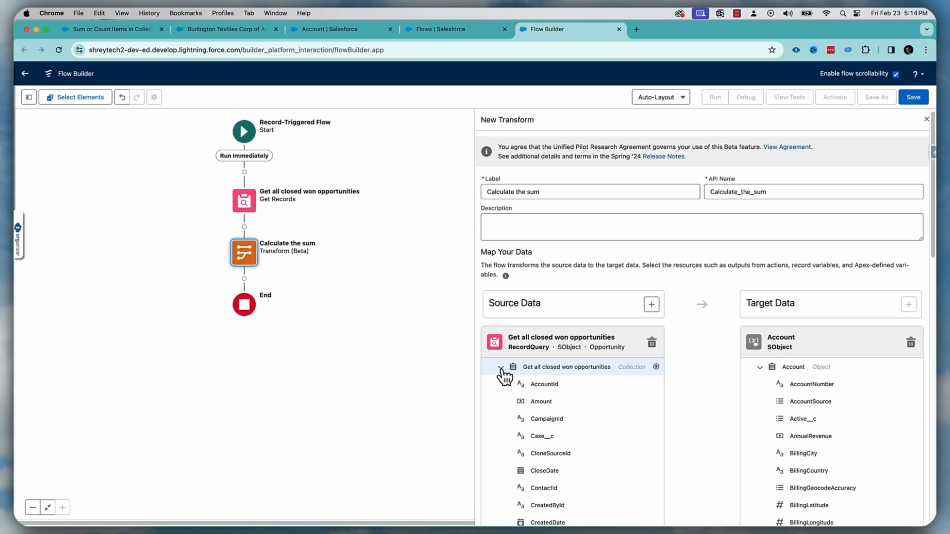
left_click(501, 369)
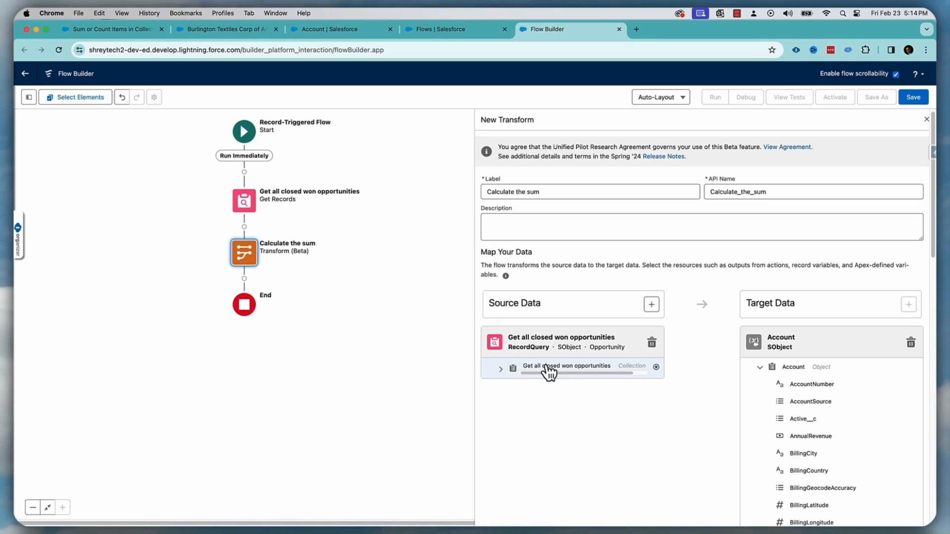
left_click(500, 369)
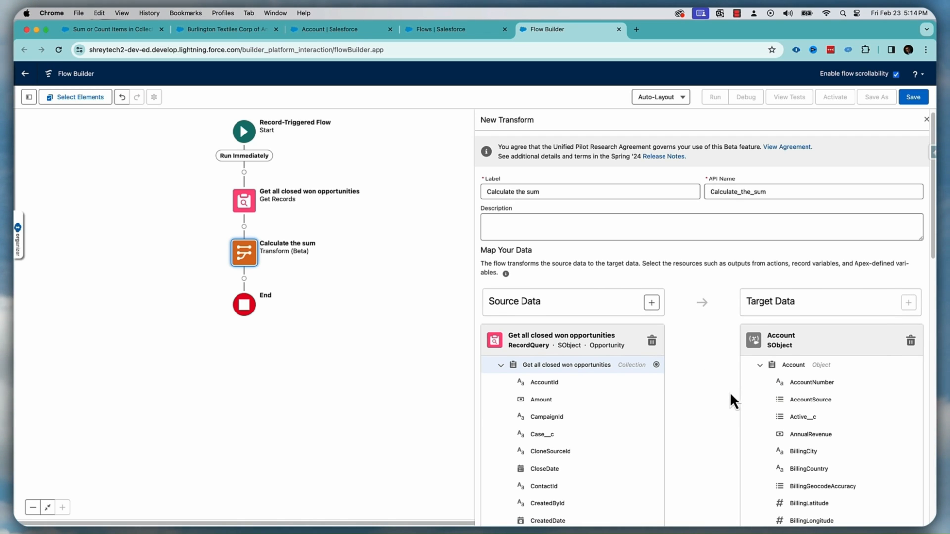
scroll("down", 3)
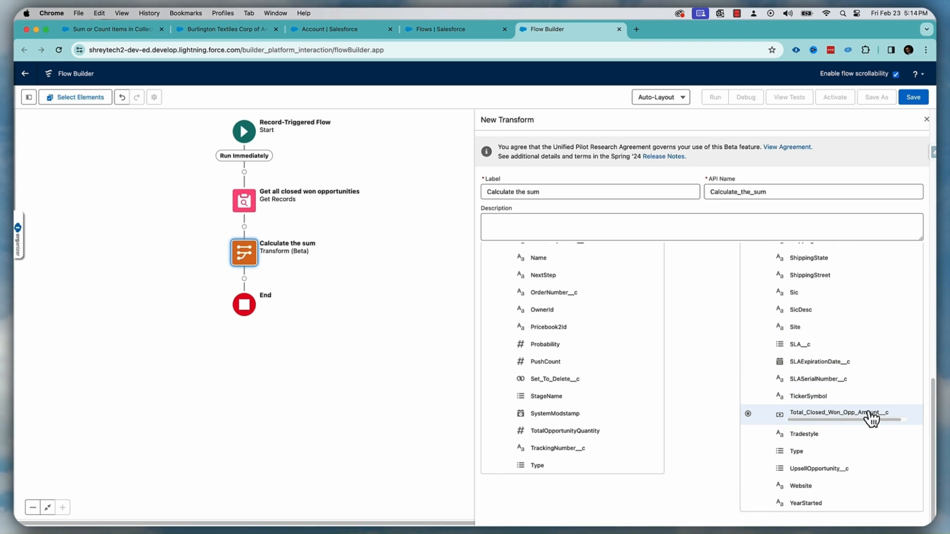
mouse_move(748, 415)
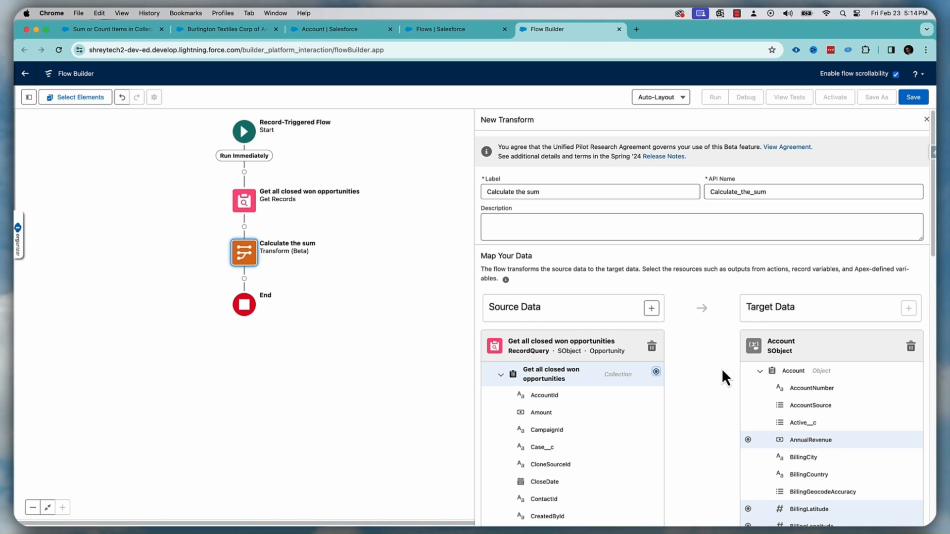
scroll("down", 3)
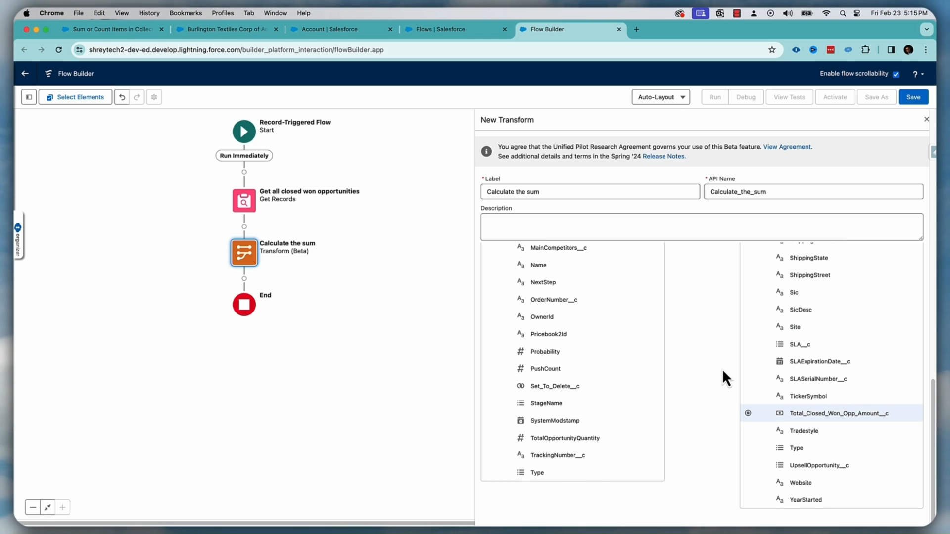
Make the mapping a Sum aggregate over the opportunities' Amount field
left_click(839, 413)
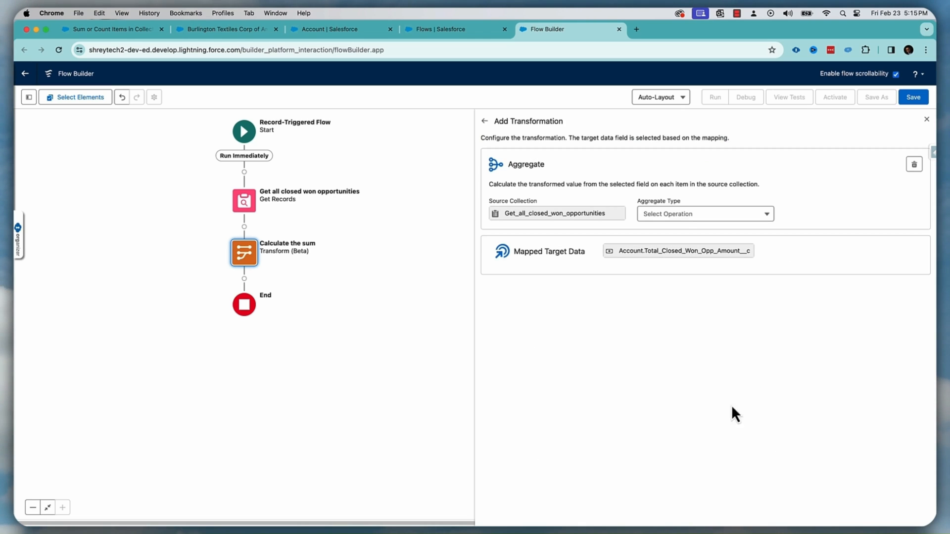
mouse_move(556, 233)
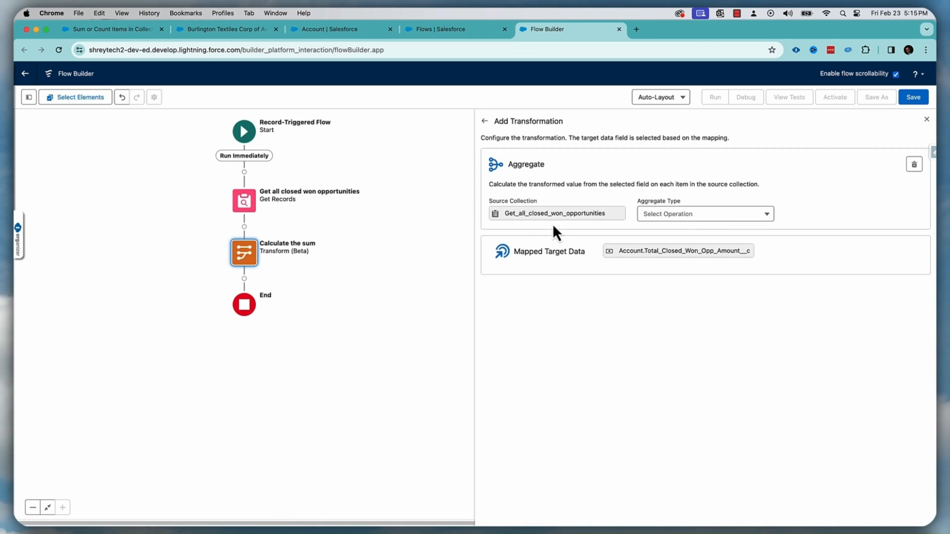
mouse_move(747, 175)
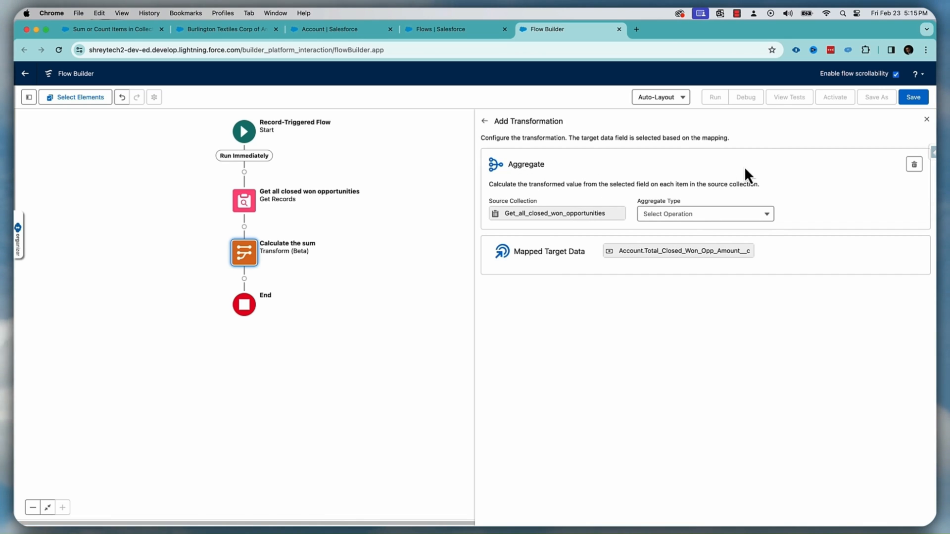
mouse_move(653, 224)
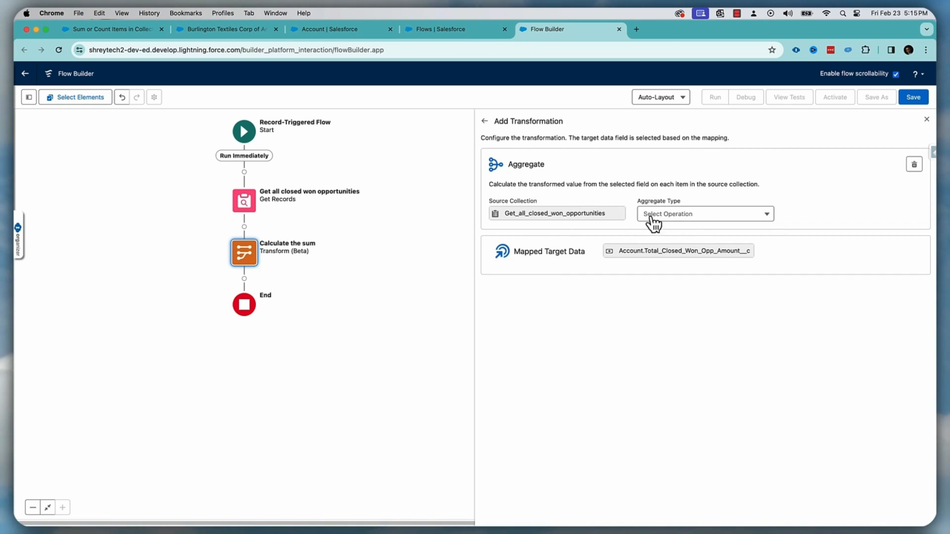
left_click(704, 214)
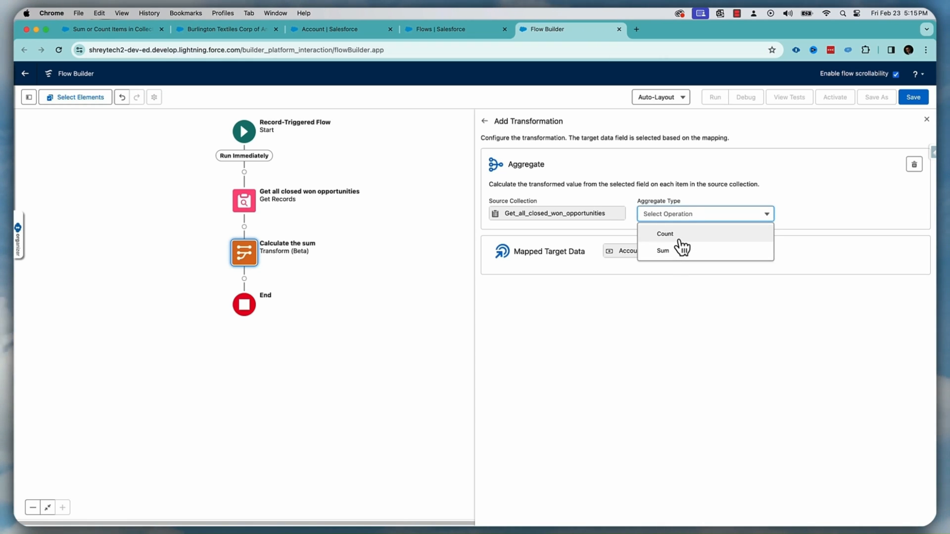
mouse_move(680, 256)
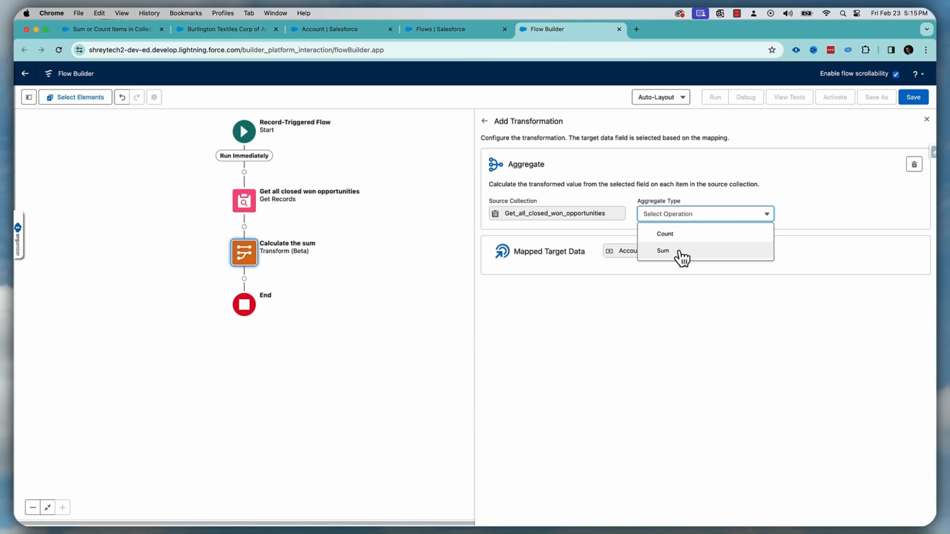
left_click(662, 251)
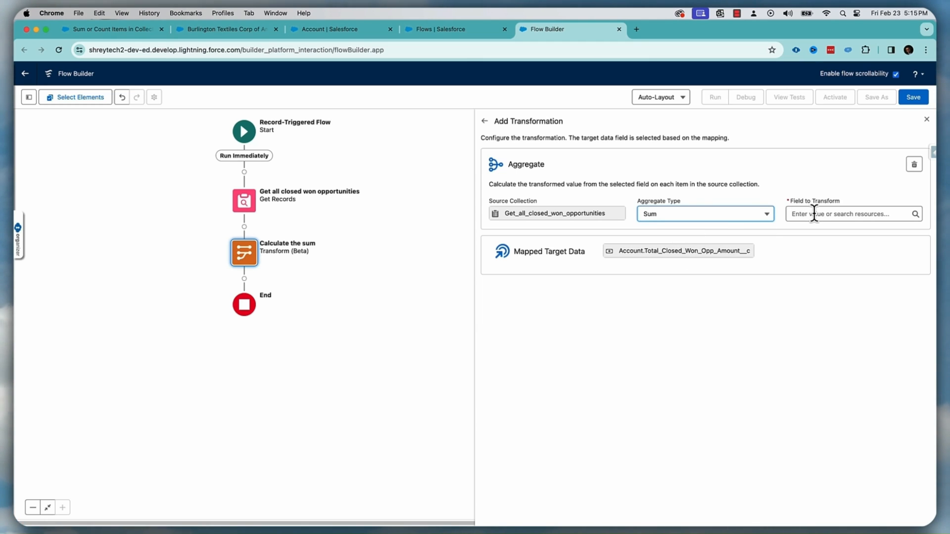
type("Amount")
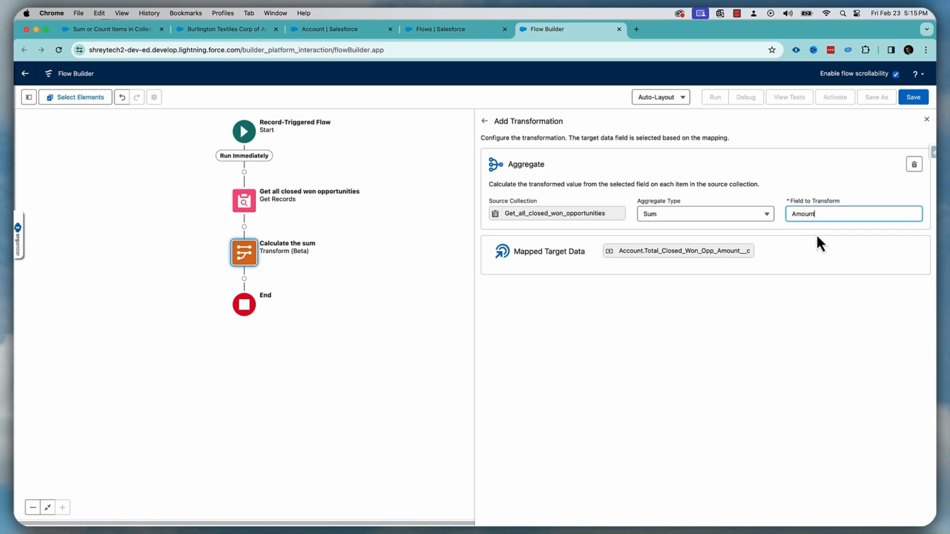
mouse_move(721, 243)
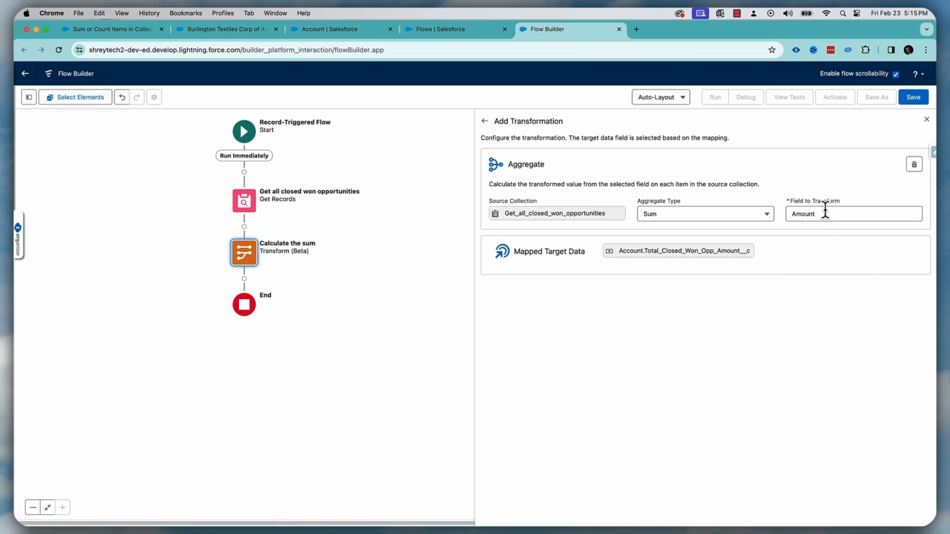
mouse_move(619, 252)
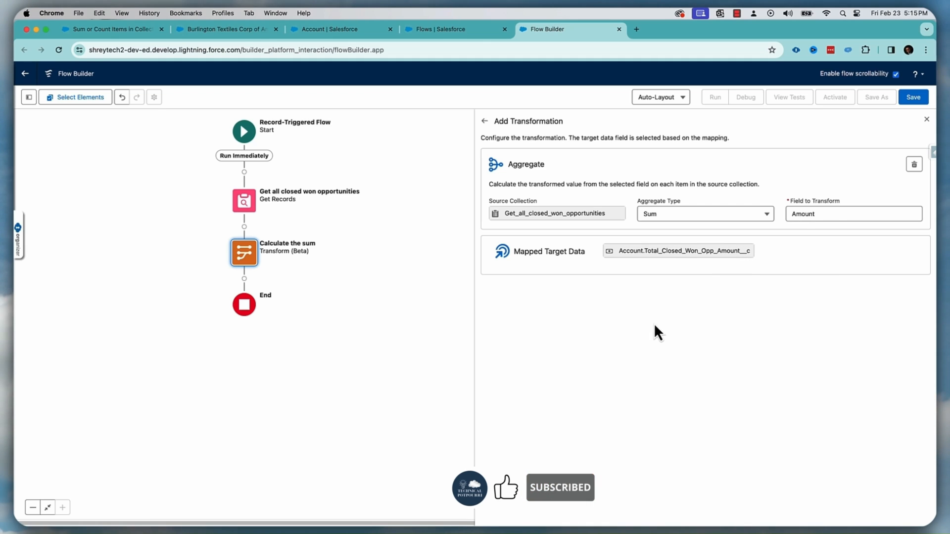
mouse_move(281, 291)
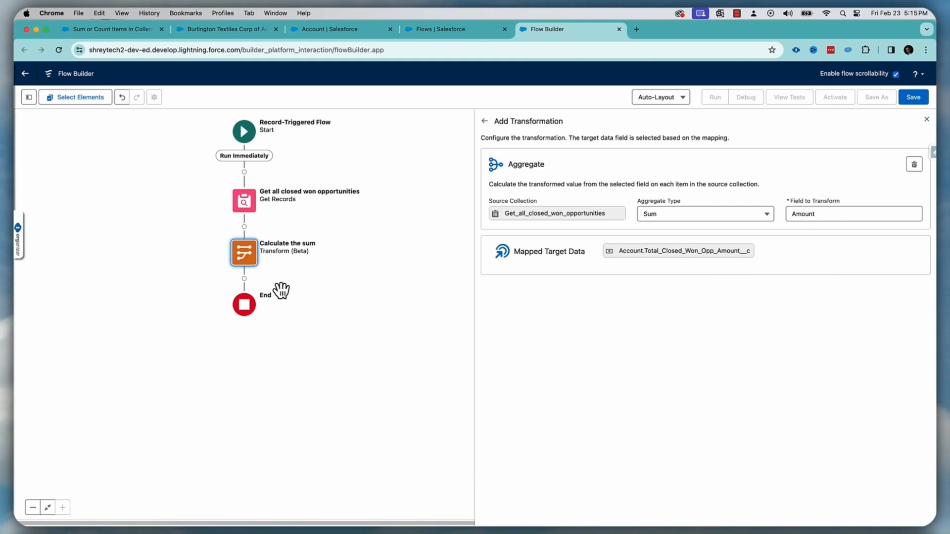
mouse_move(351, 254)
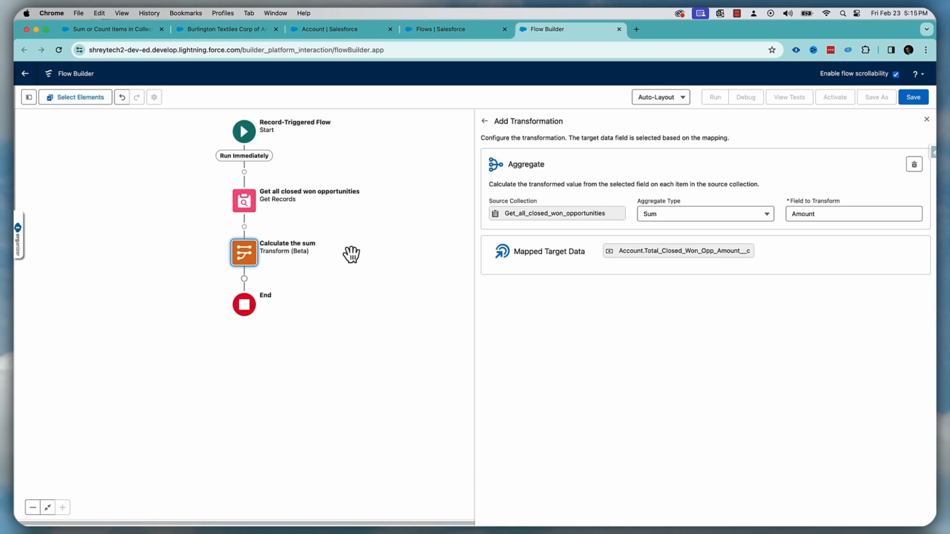
Add an Update Records element labelled Update Account, using the triggering opportunity record
left_click(243, 278)
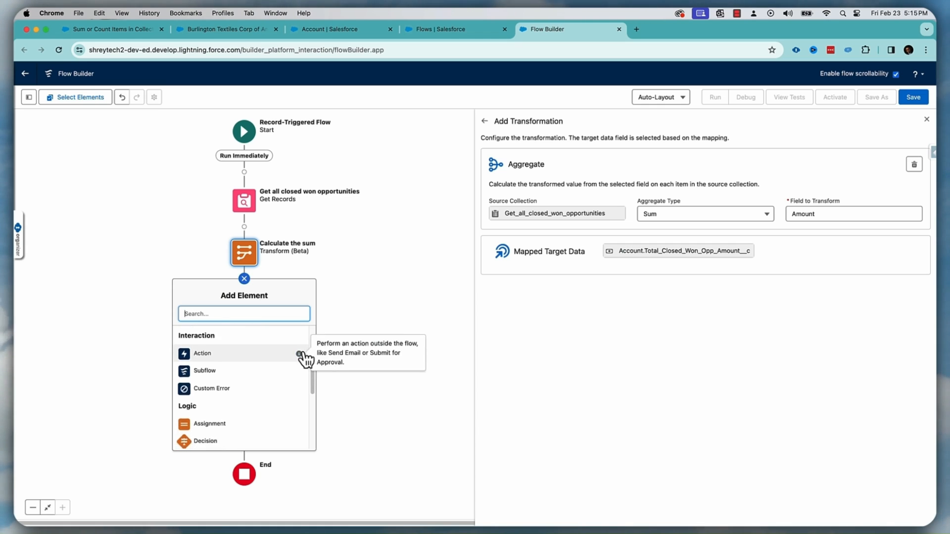
scroll("down", 3)
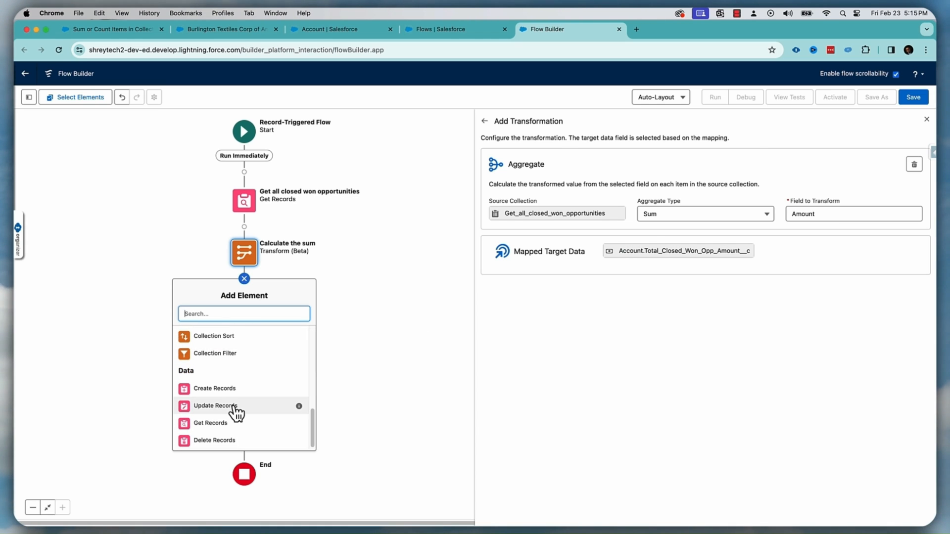
left_click(215, 406)
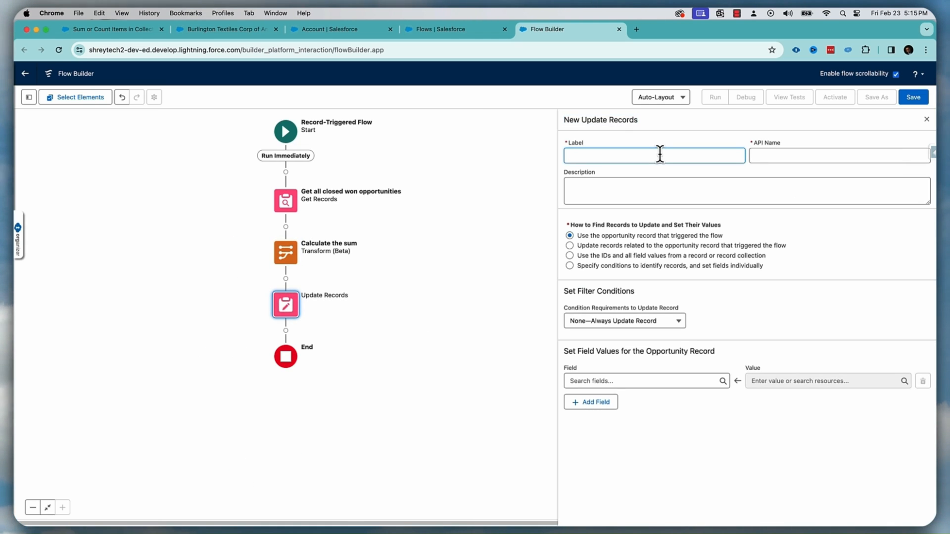
type("Update Ac")
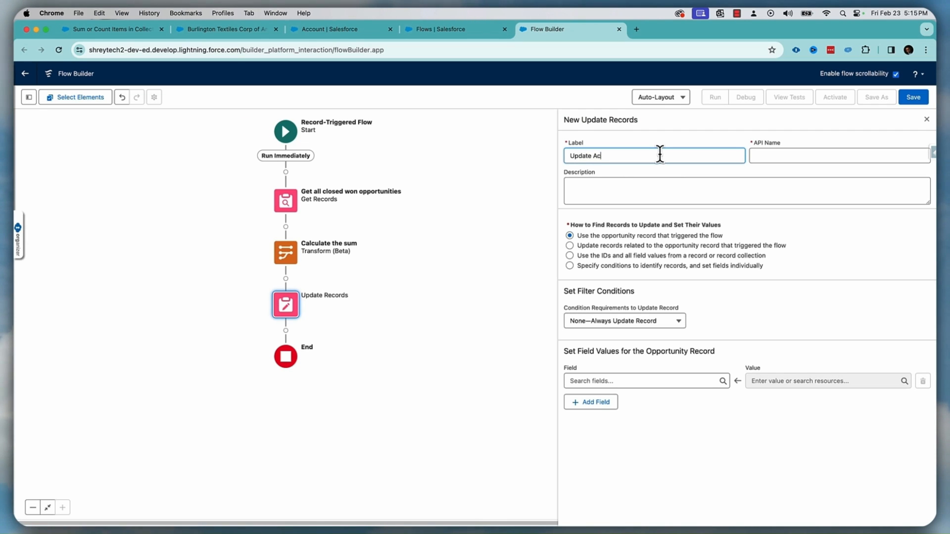
type("count Reco")
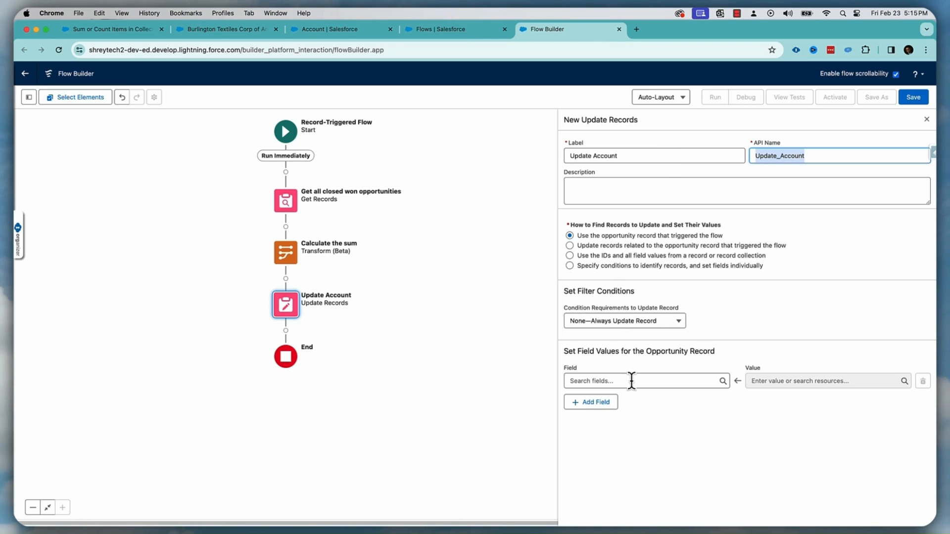
left_click(618, 380)
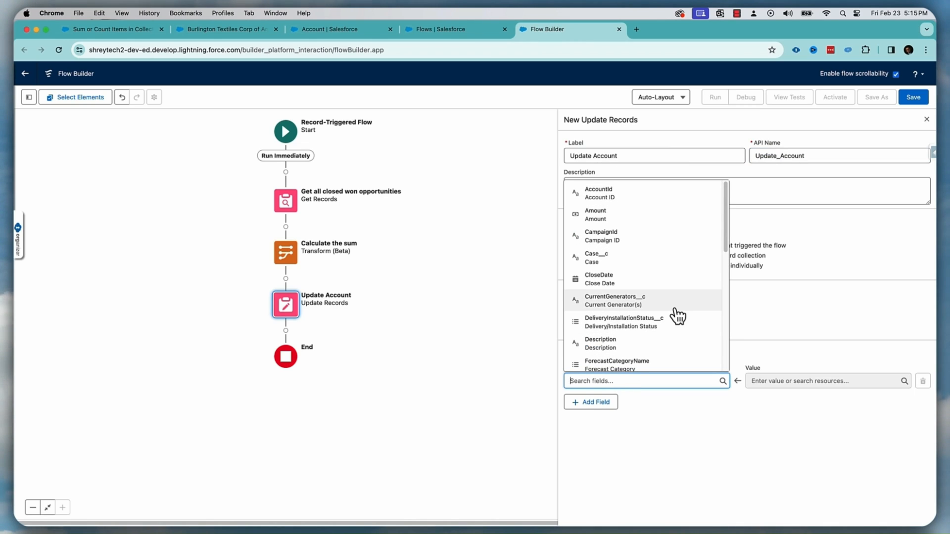
mouse_move(777, 296)
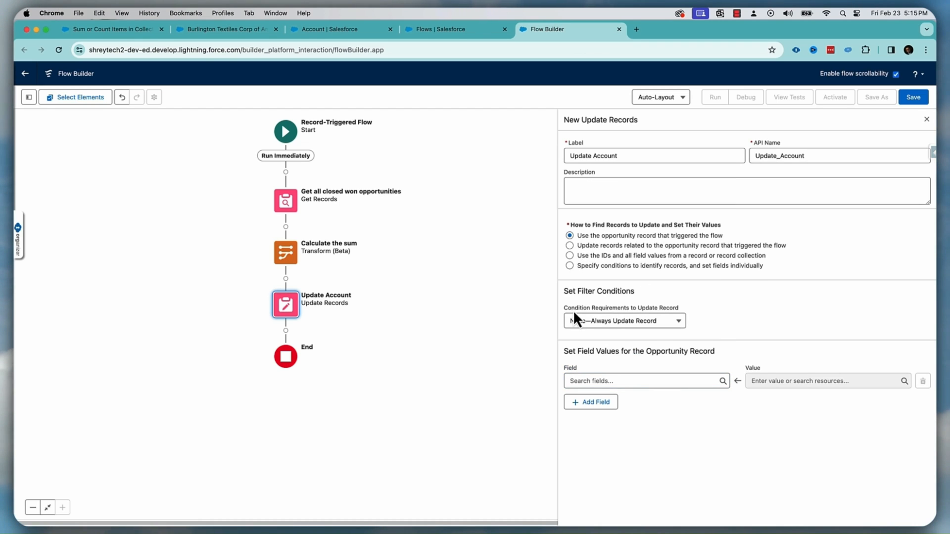
Update Account records by condition, filtering Id equals {!$Record.AccountId}
left_click(570, 255)
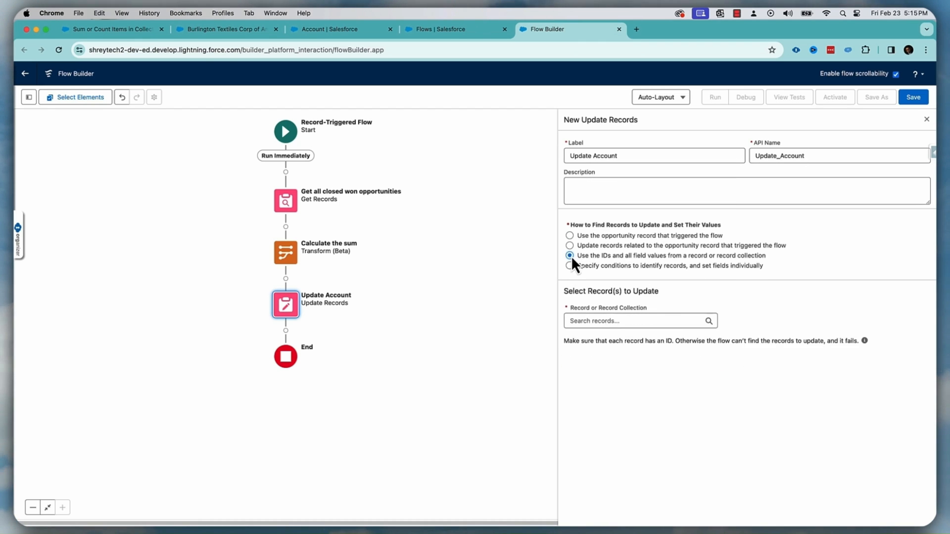
left_click(569, 266)
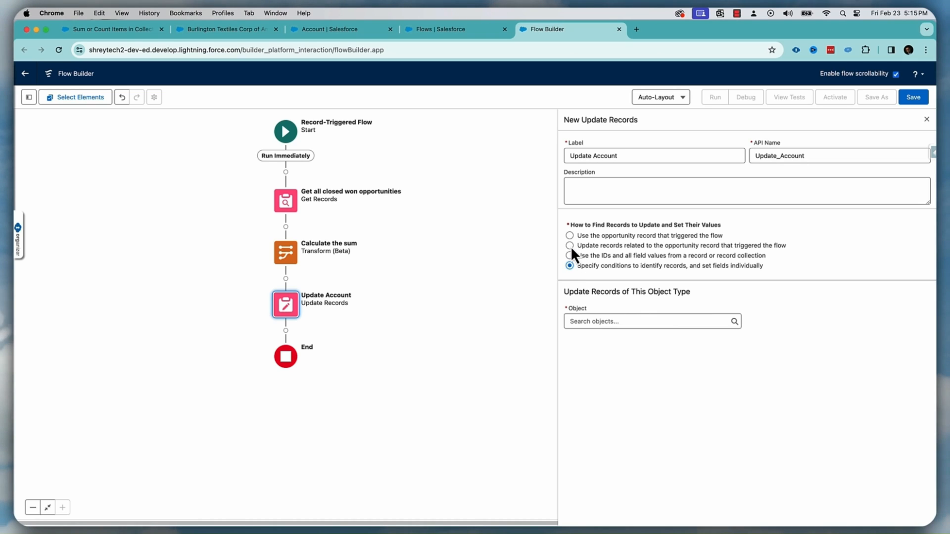
type("ac")
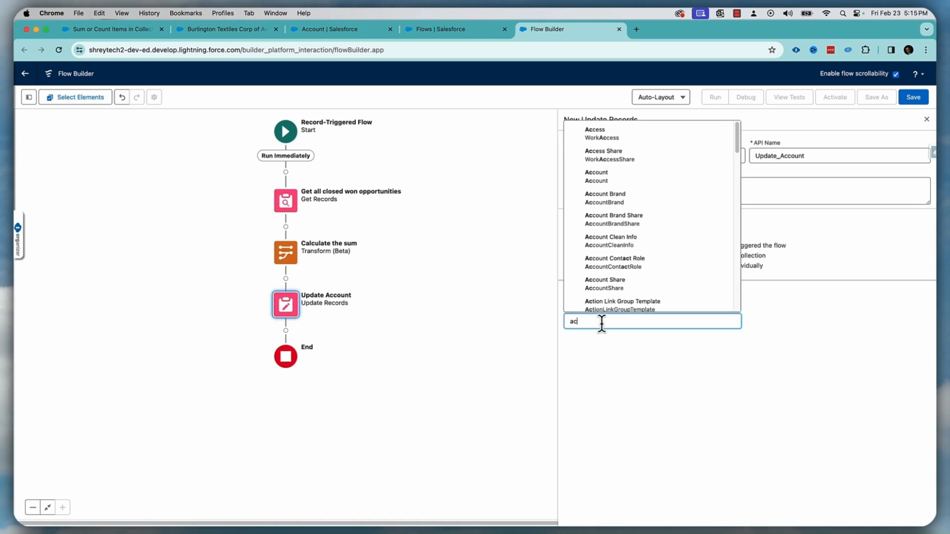
left_click(597, 176)
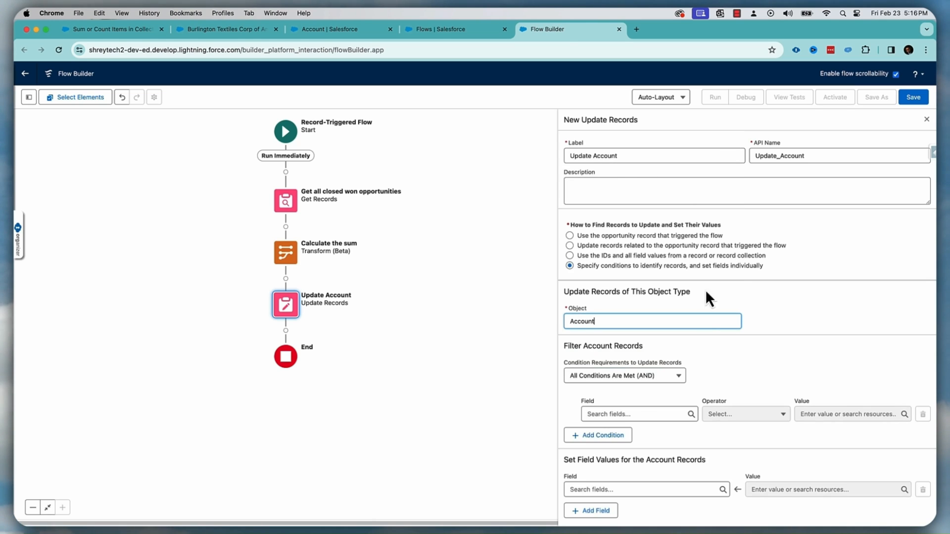
left_click(637, 414)
type("Id")
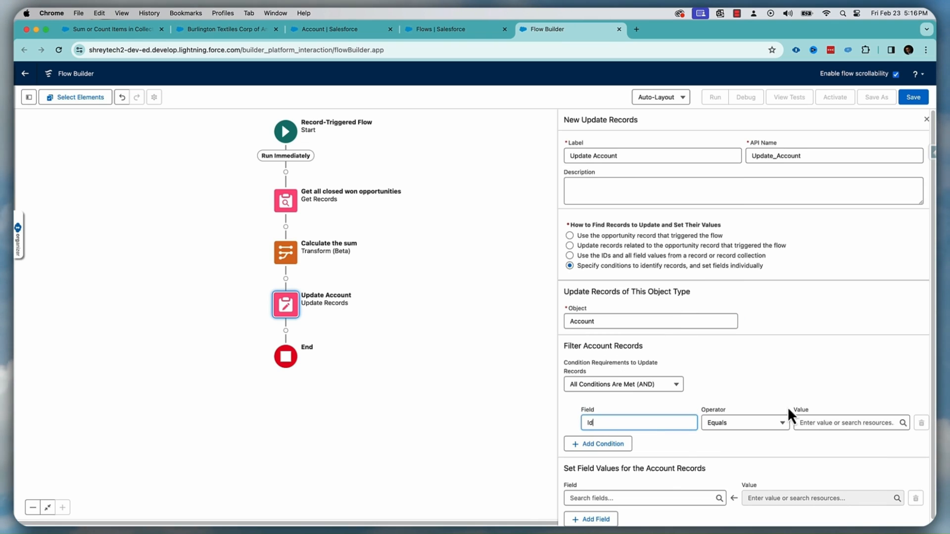
left_click(848, 422)
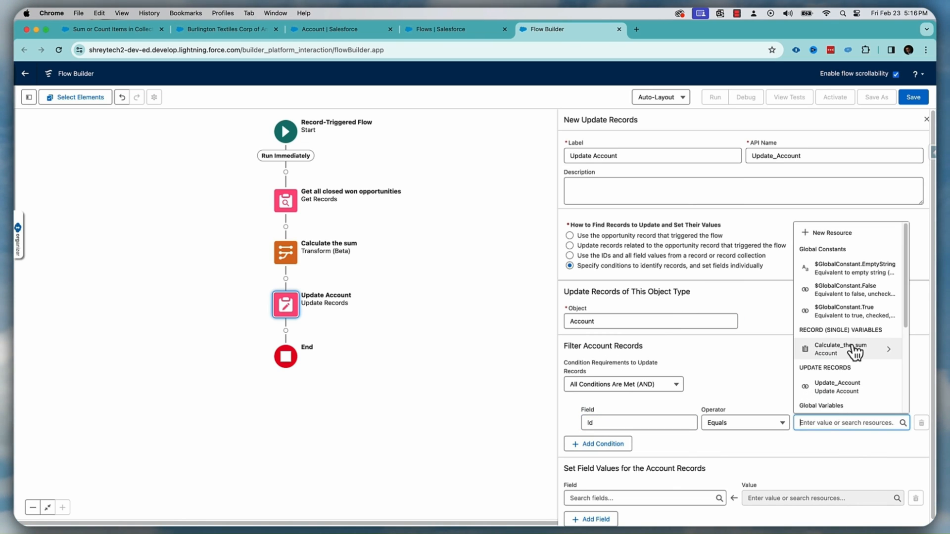
type("record.acc}")
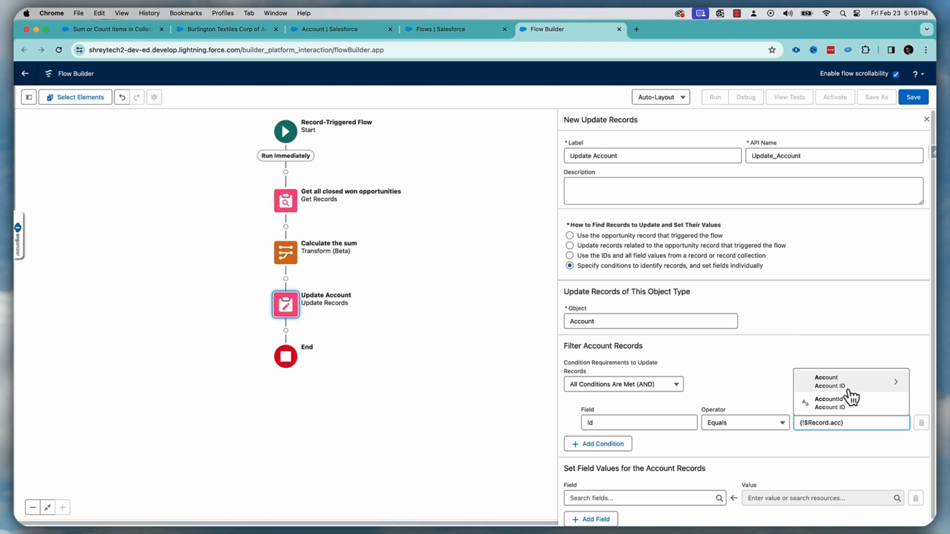
left_click(833, 400)
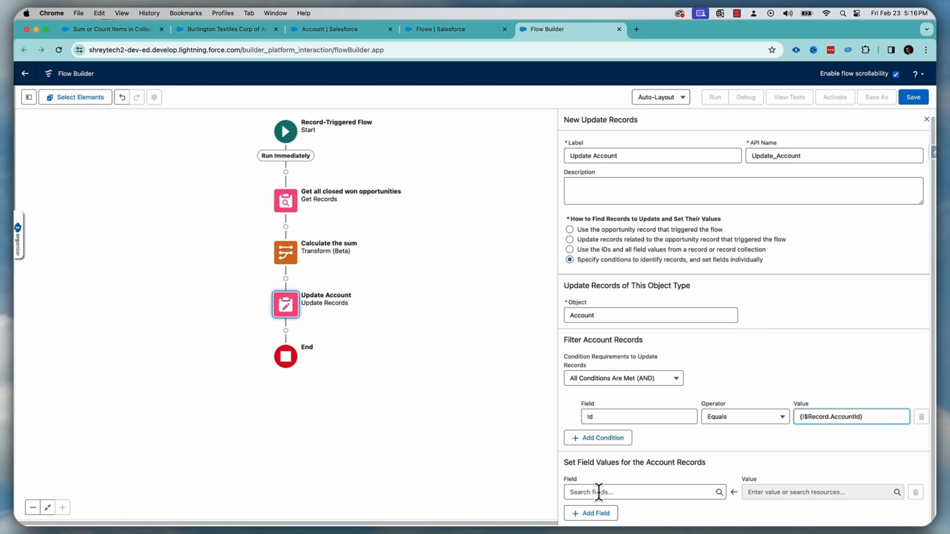
Set Total_Closed_Won_Opp_Amount__c to the Calculate the sum total
left_click(643, 492)
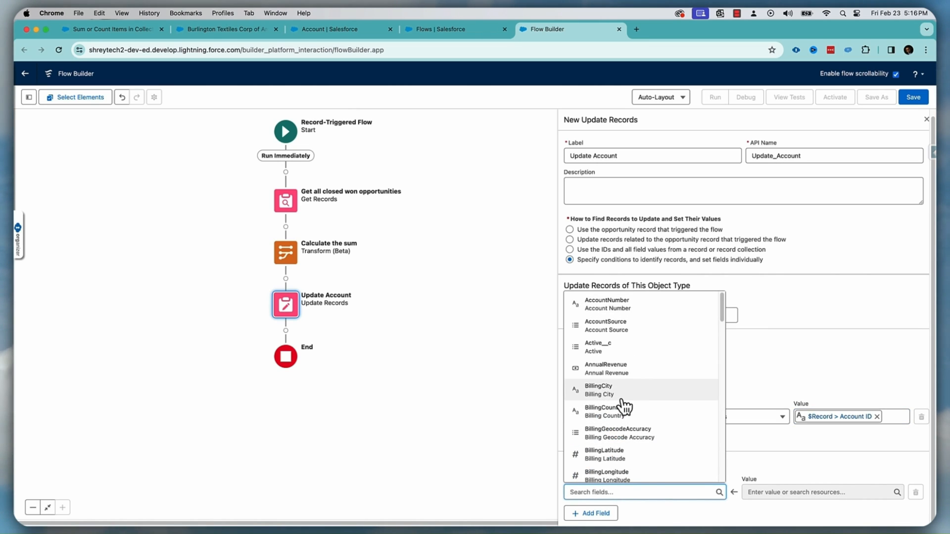
type("total")
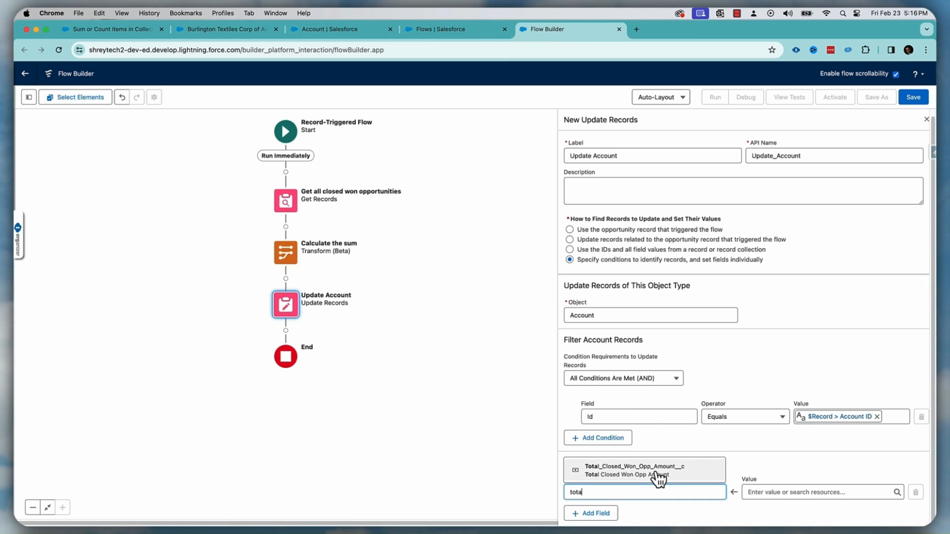
left_click(822, 492)
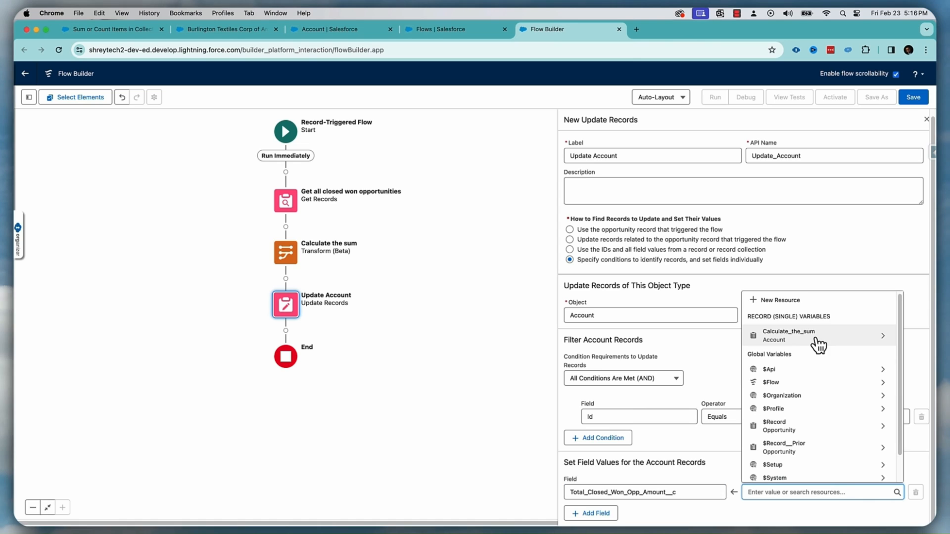
left_click(818, 335)
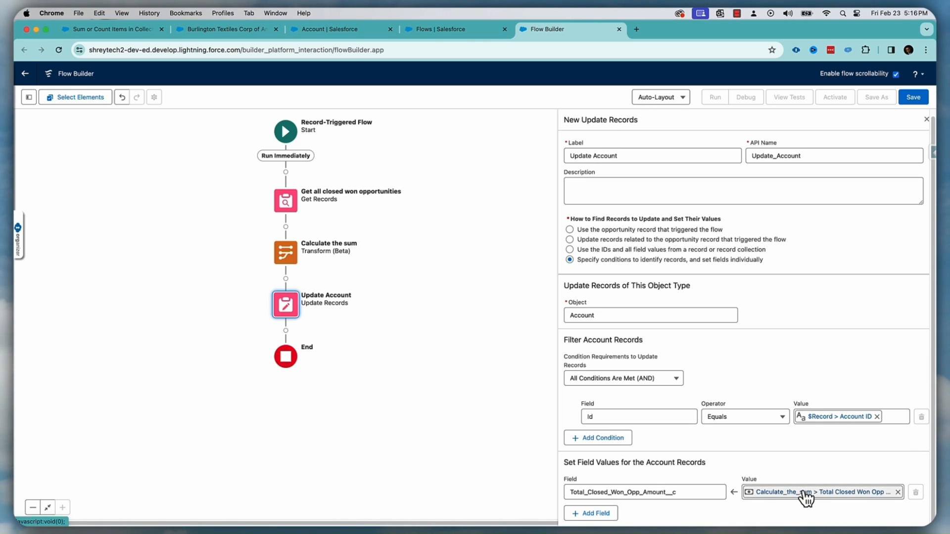
mouse_move(806, 496)
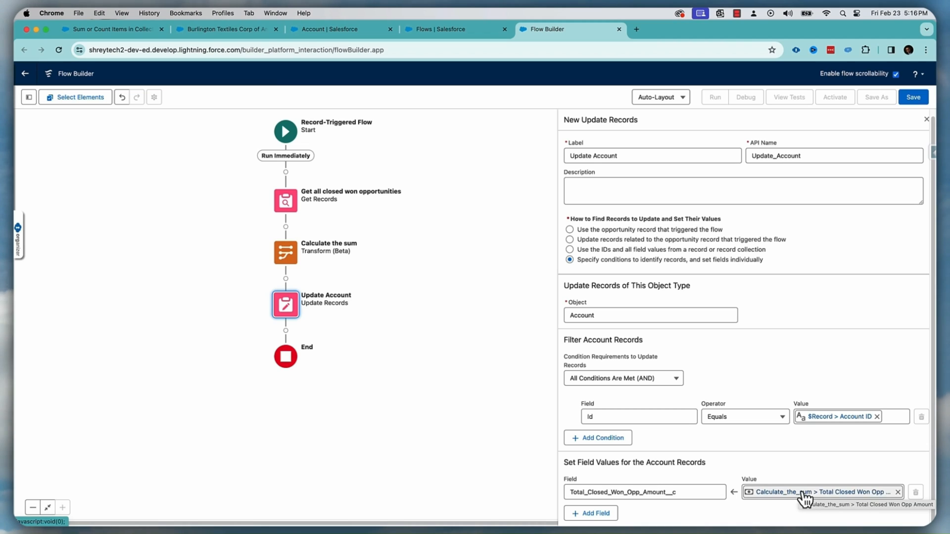
mouse_move(851, 496)
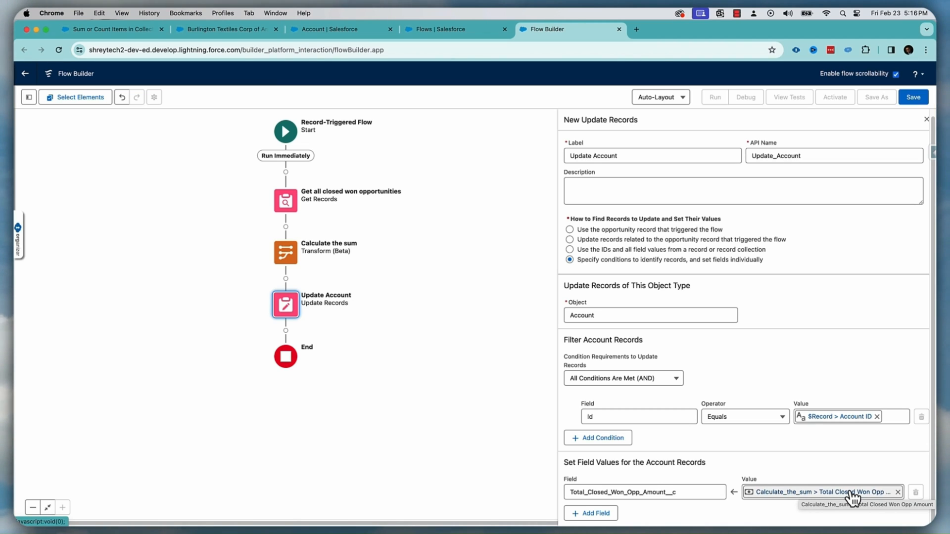
mouse_move(649, 492)
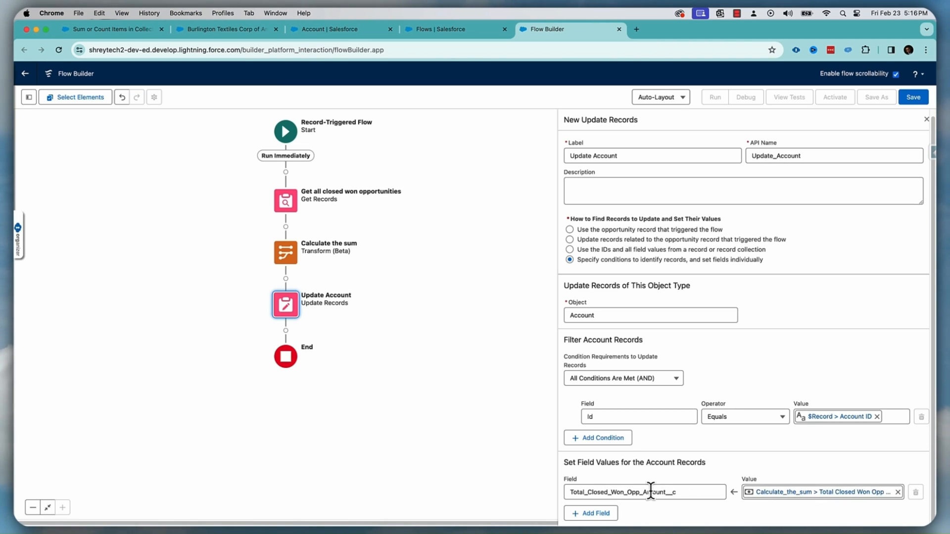
Save the flow as 'Calculate the sum' and activate it
left_click(913, 97)
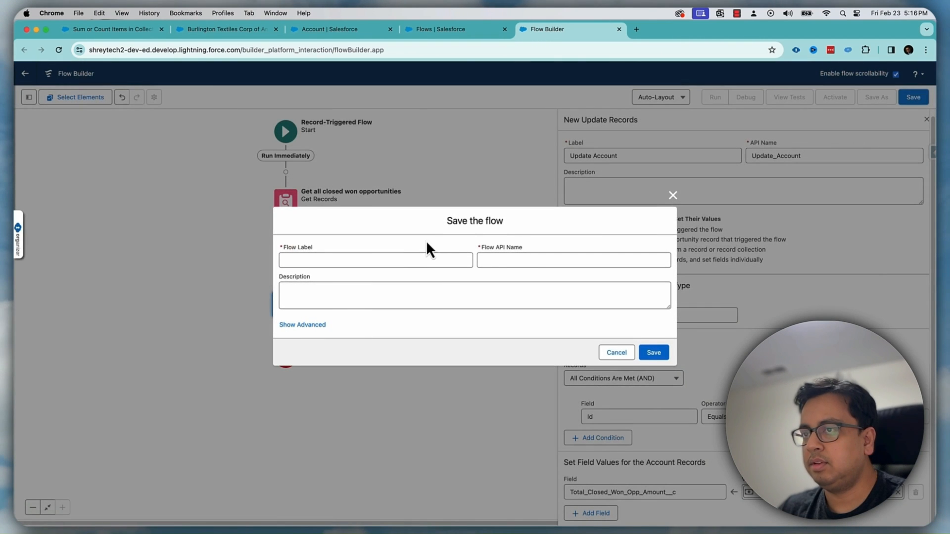
type("T")
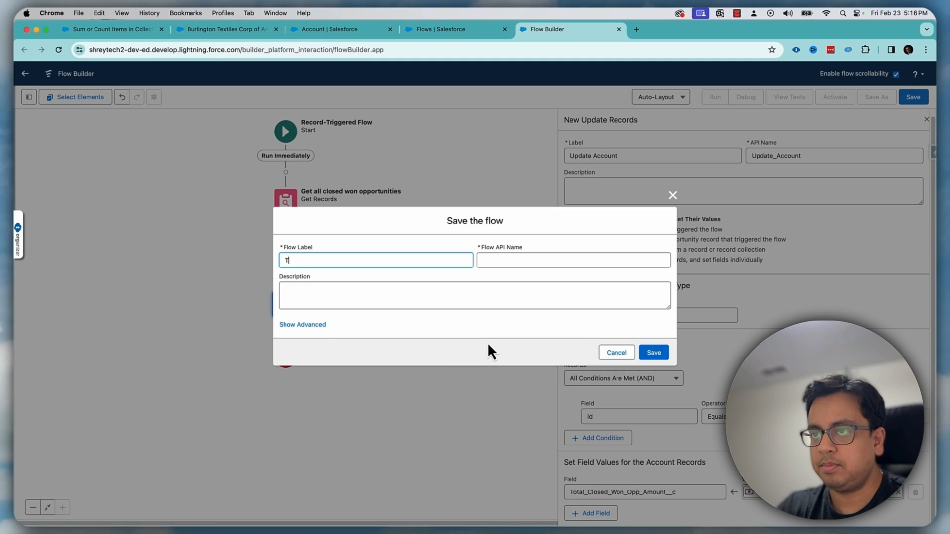
type("c")
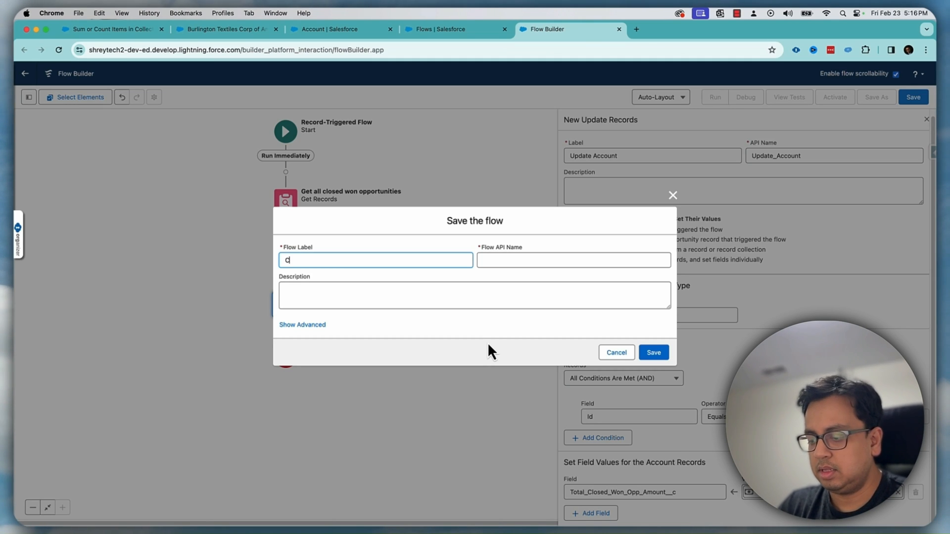
type("Calcula")
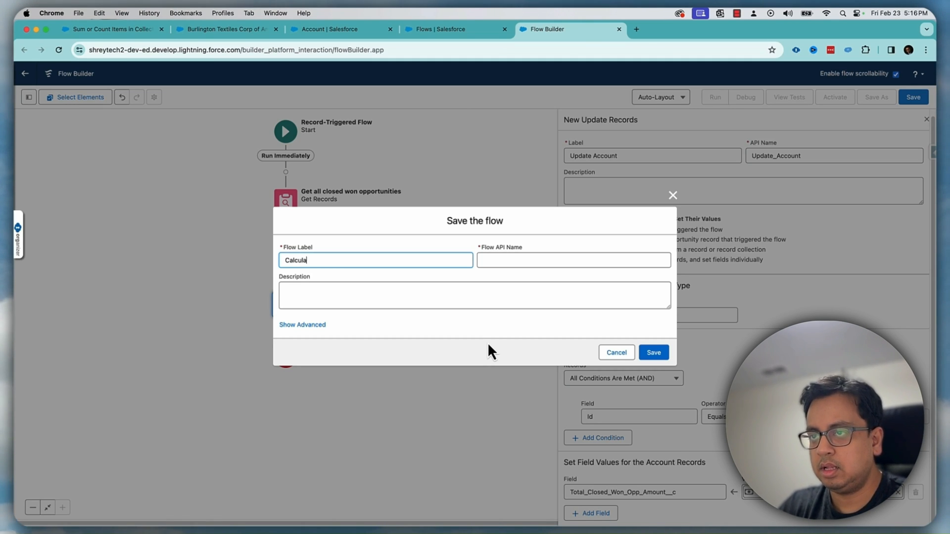
type("te the sum")
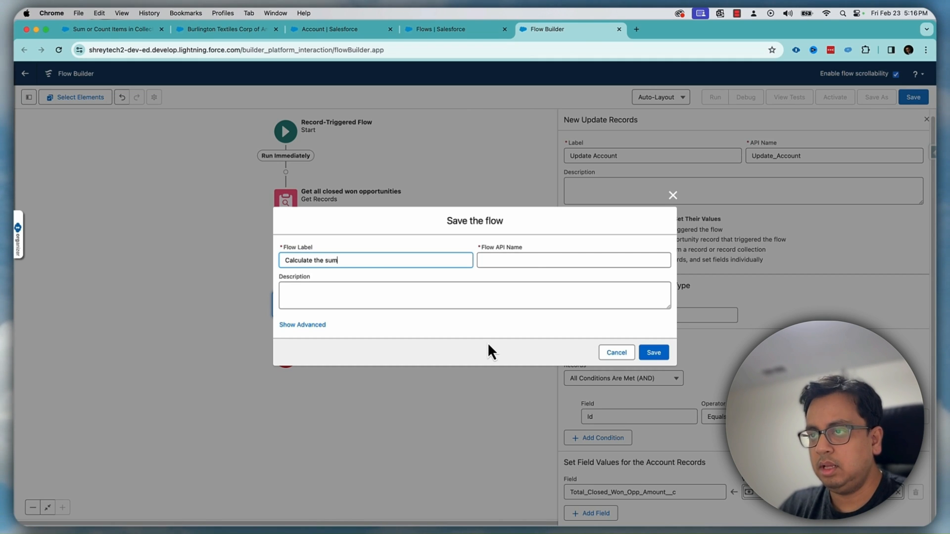
left_click(653, 353)
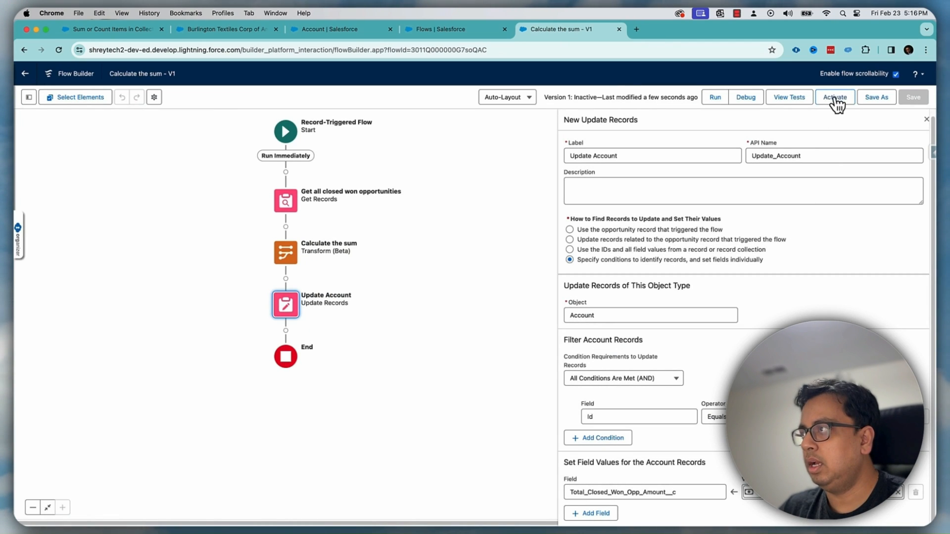
left_click(834, 97)
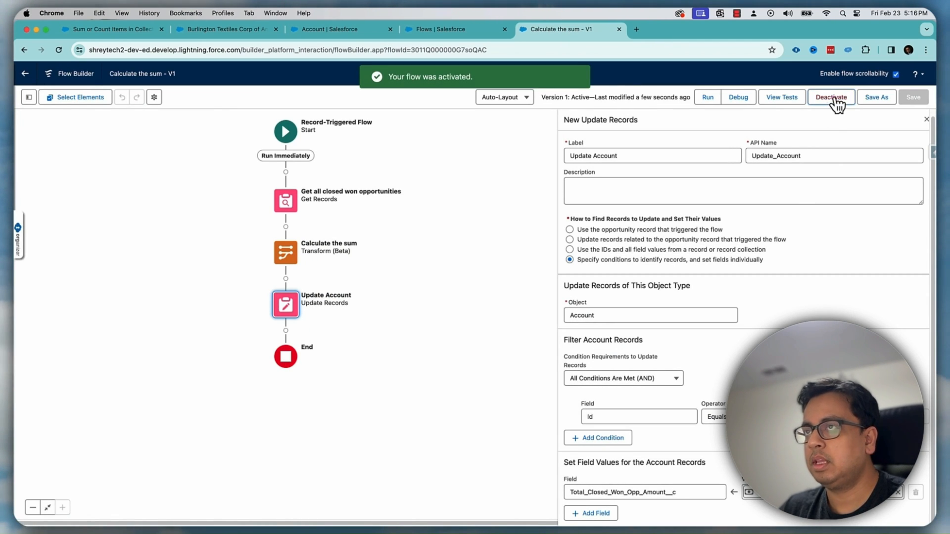
left_click(224, 29)
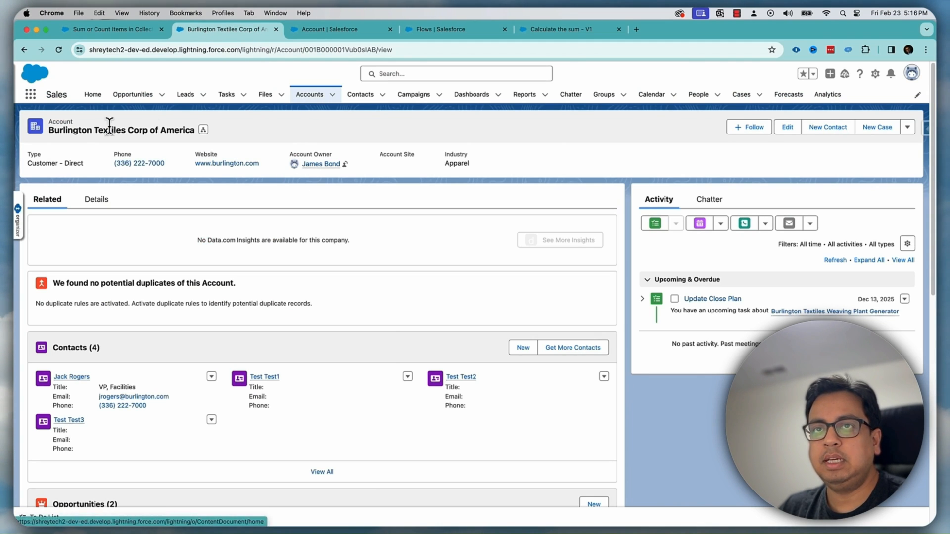
Check Burlington Textiles' blank Total Closed Won Opp Amount and bring up Weaving Plant Generator's link menu
left_click(96, 199)
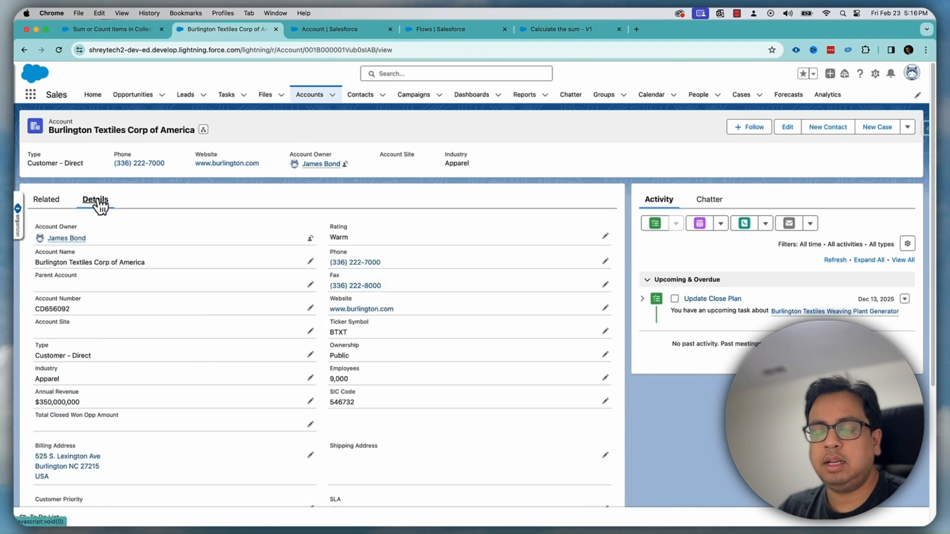
scroll("down", 3)
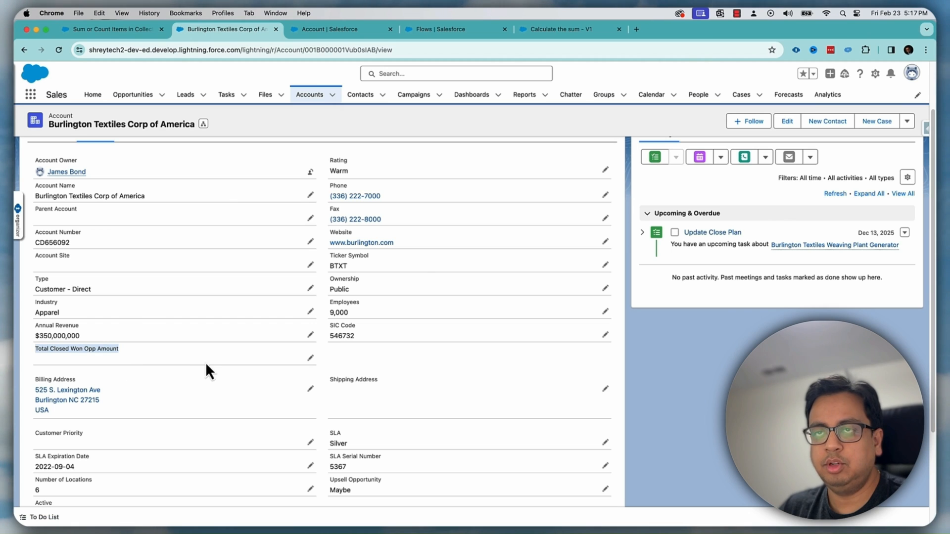
scroll("up", 3)
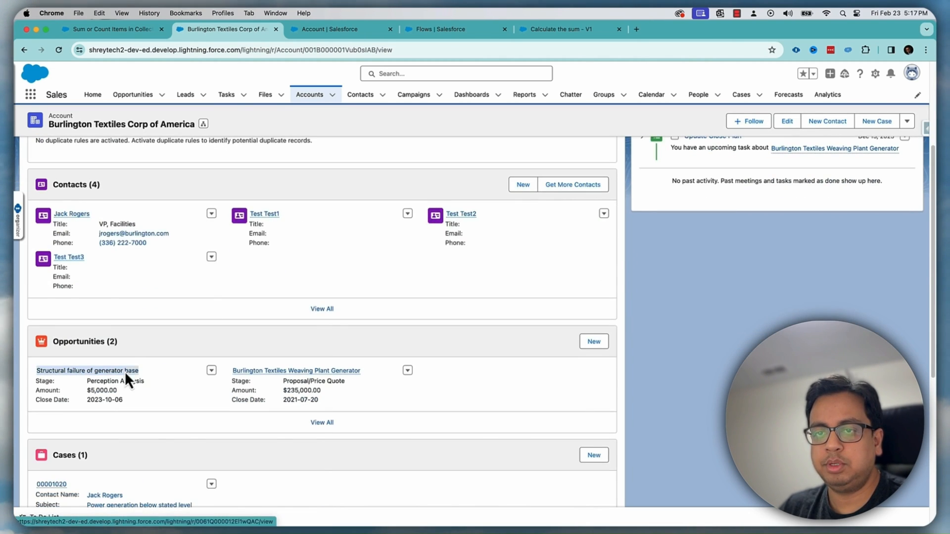
right_click(295, 370)
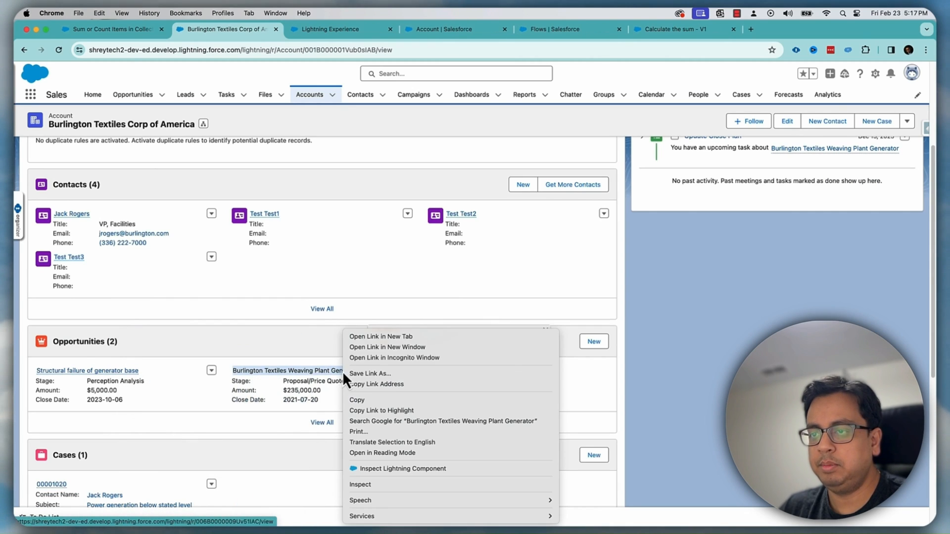
Open Weaving Plant Generator in a new tab, mark it Closed Won, and save
left_click(380, 336)
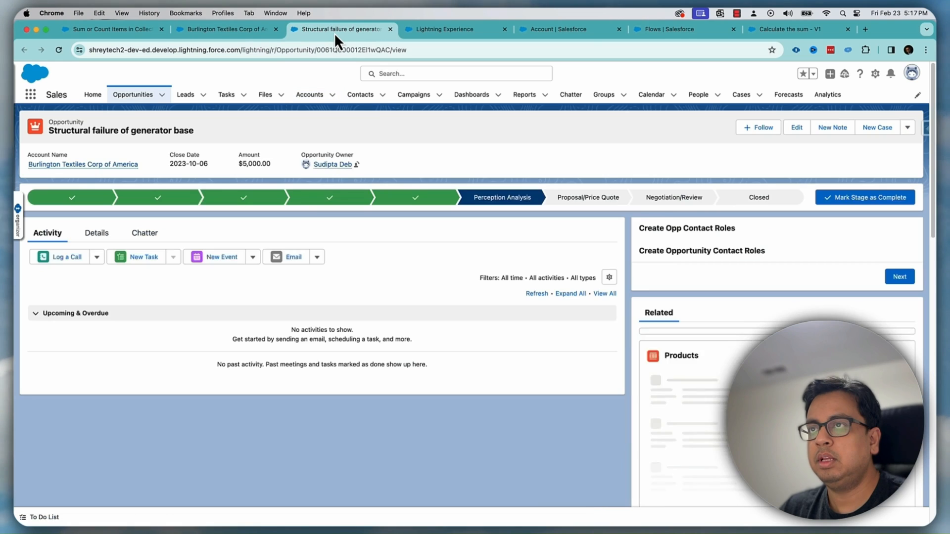
mouse_move(501, 197)
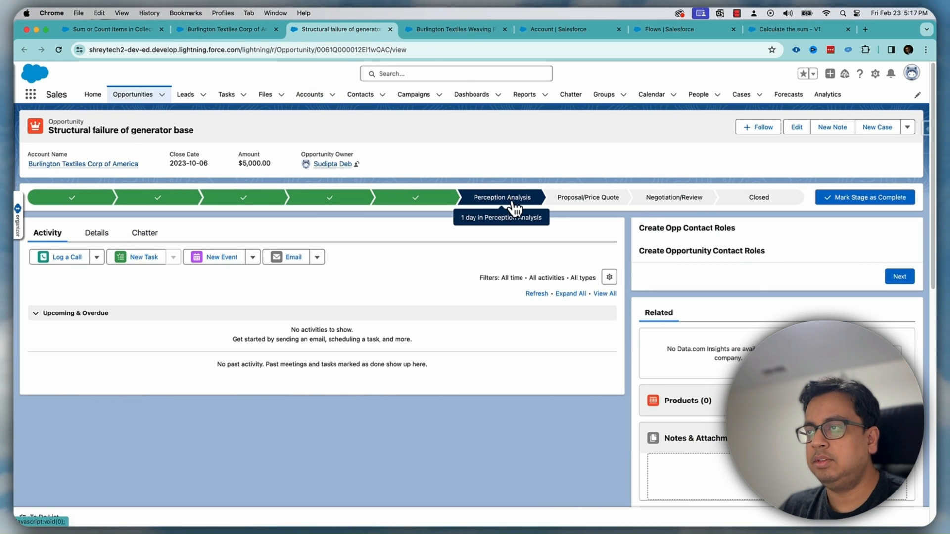
left_click(456, 29)
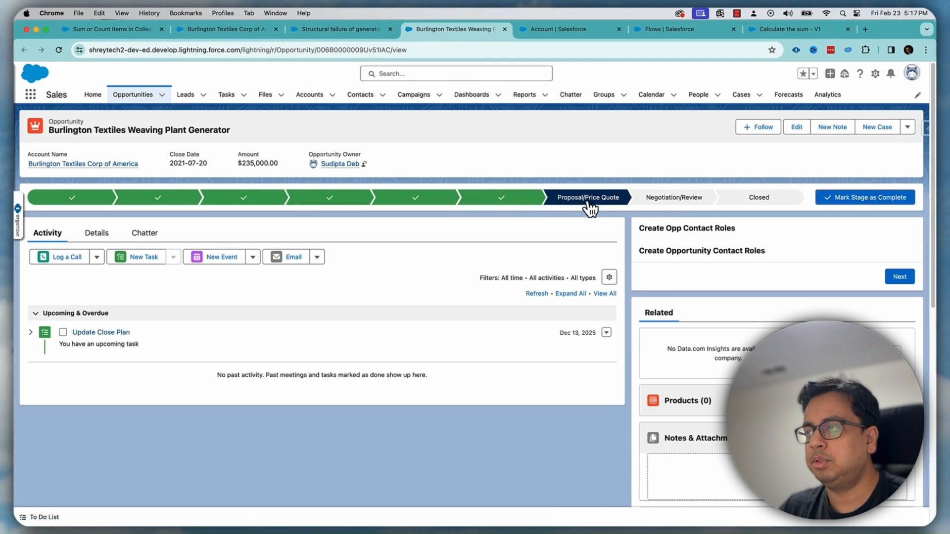
mouse_move(466, 229)
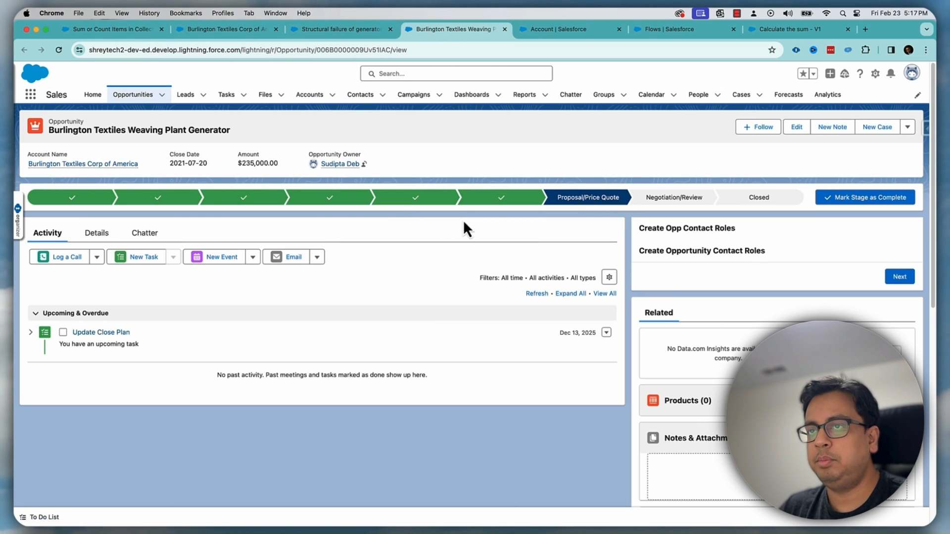
mouse_move(866, 197)
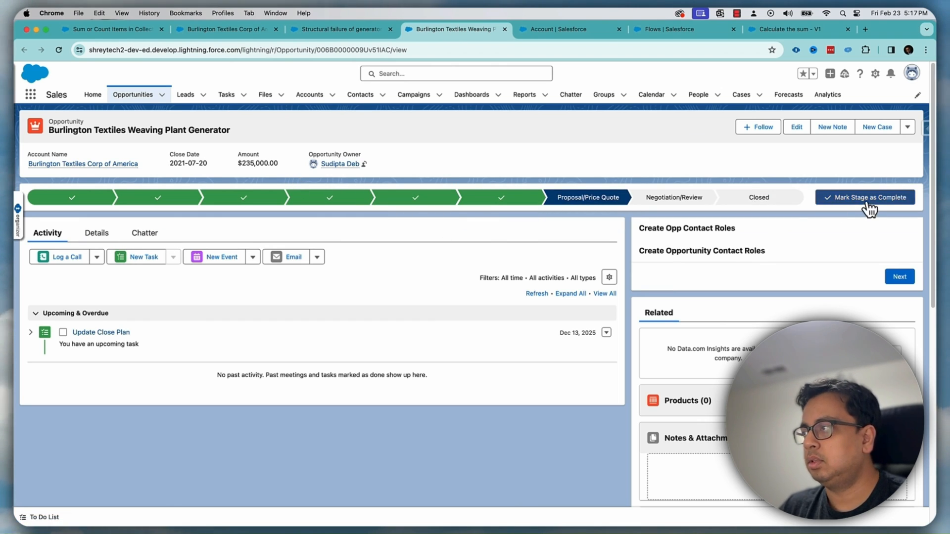
mouse_move(127, 235)
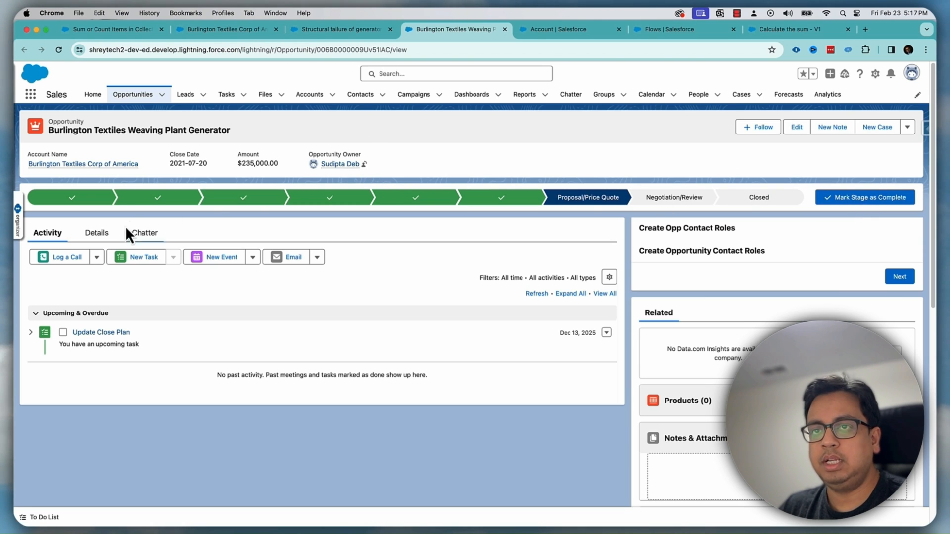
left_click(95, 232)
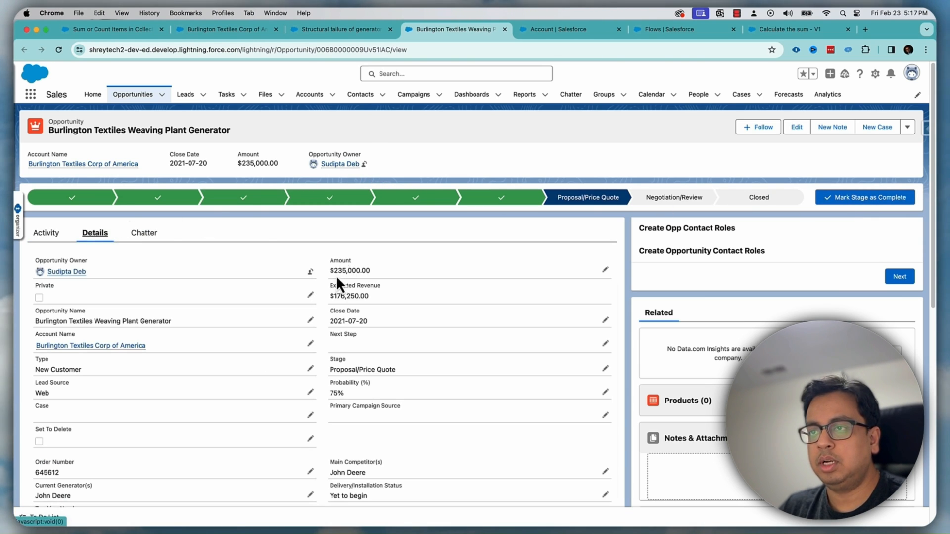
mouse_move(800, 210)
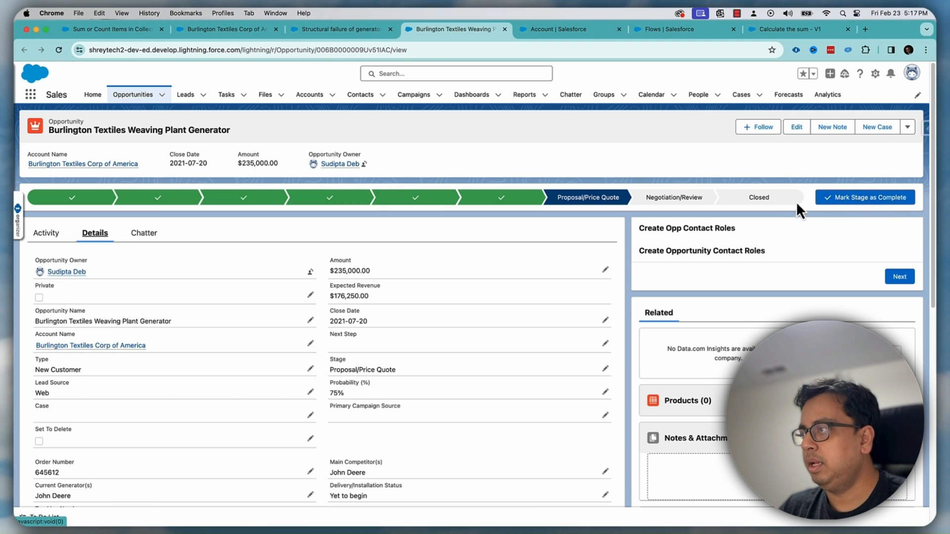
left_click(758, 197)
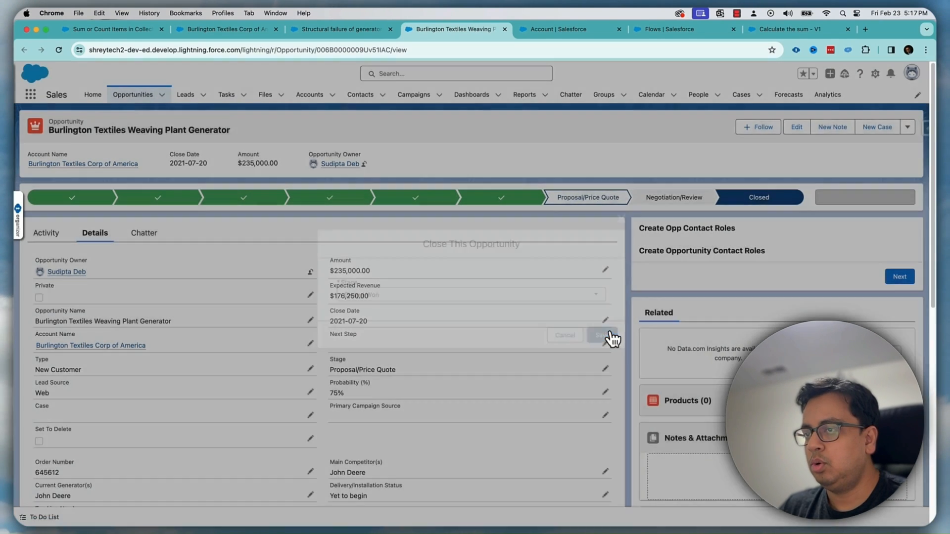
left_click(600, 335)
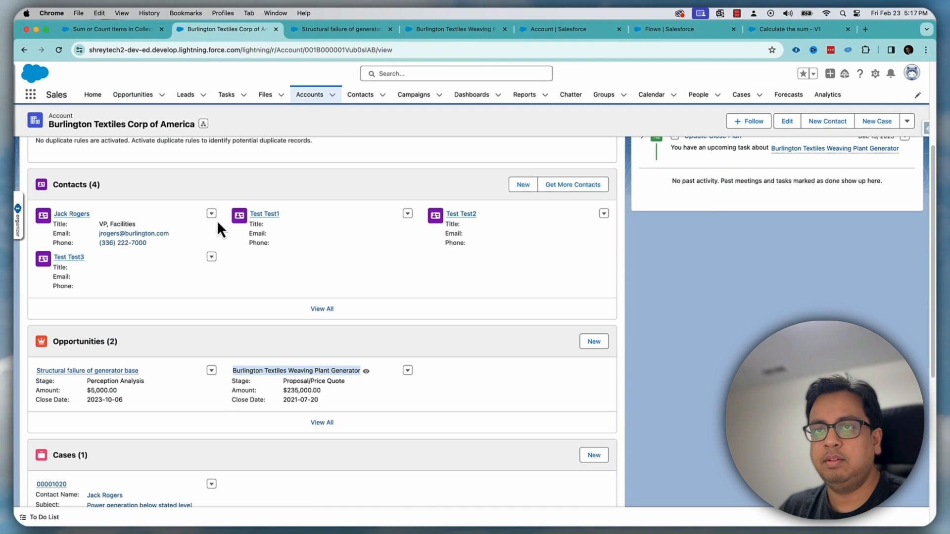
Reload Burlington Textiles details to confirm $235,000.00, then review the Weaving Plant and Structural failure opportunities
left_click(94, 199)
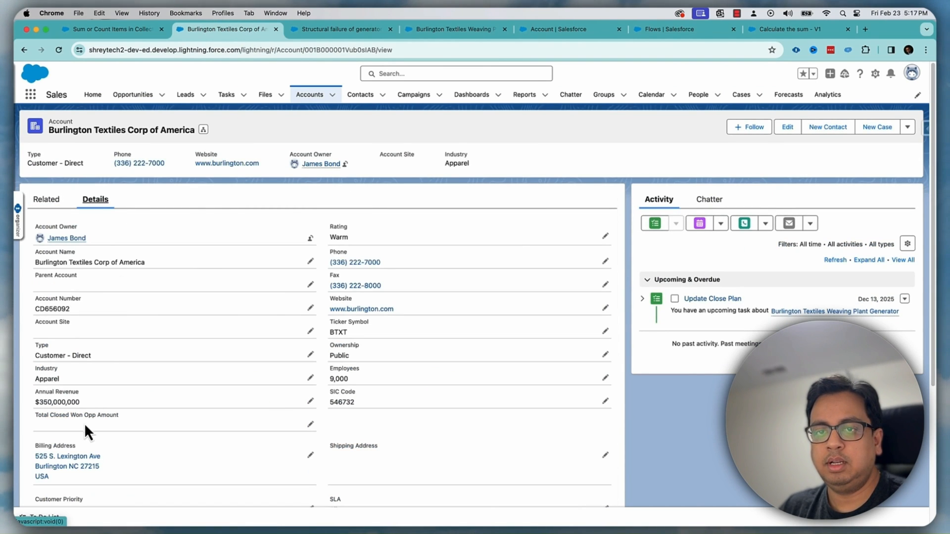
left_click(59, 49)
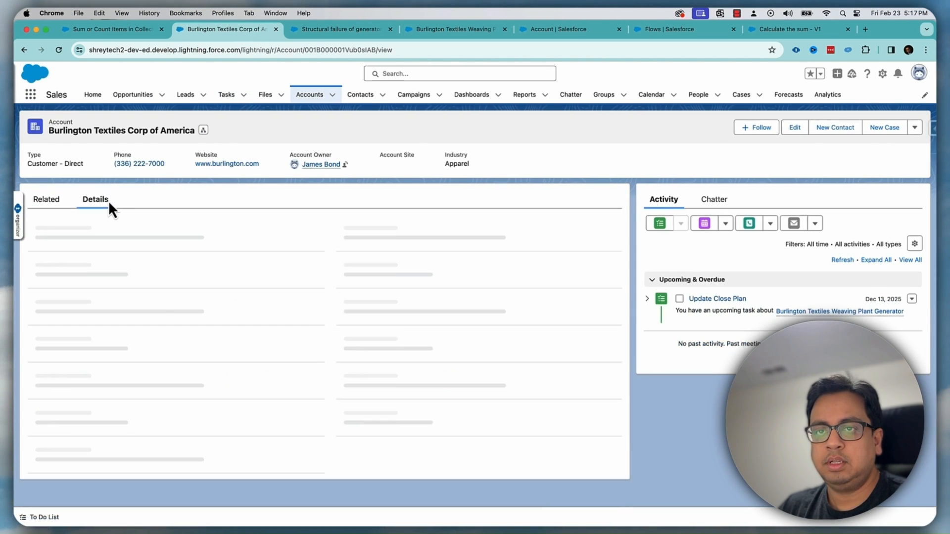
left_click(95, 199)
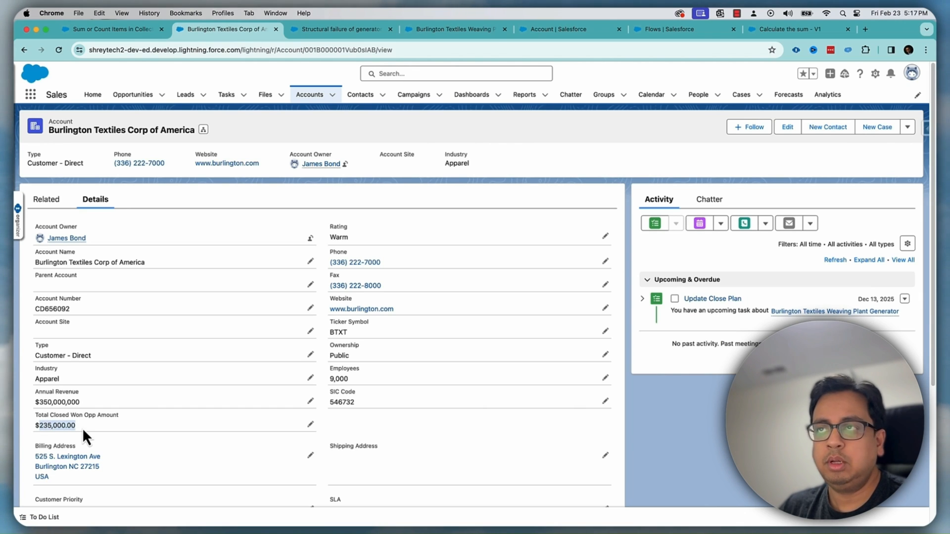
left_click(454, 29)
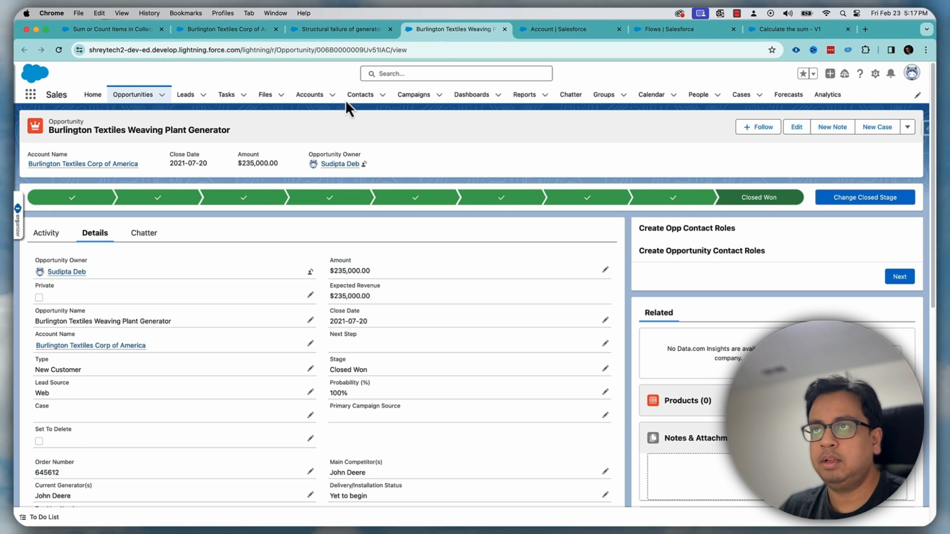
left_click(341, 29)
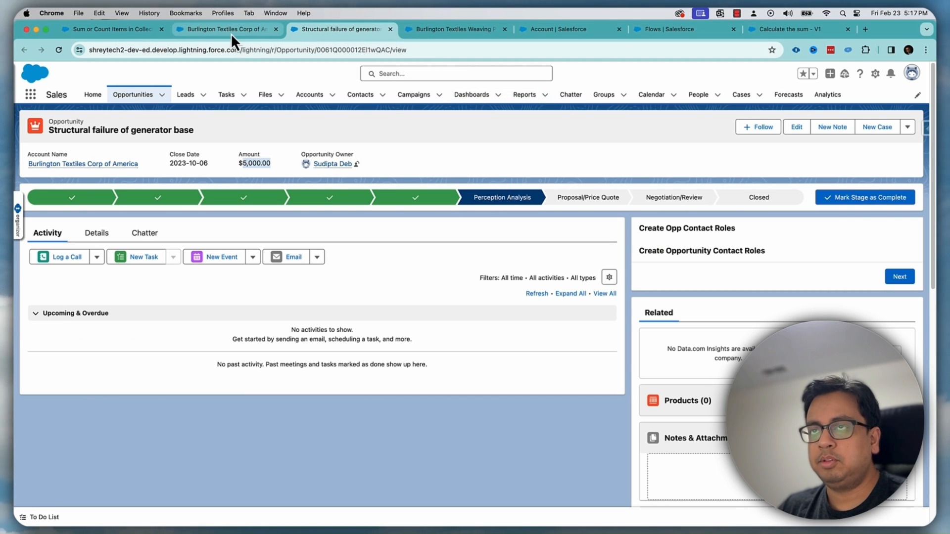
mouse_move(235, 38)
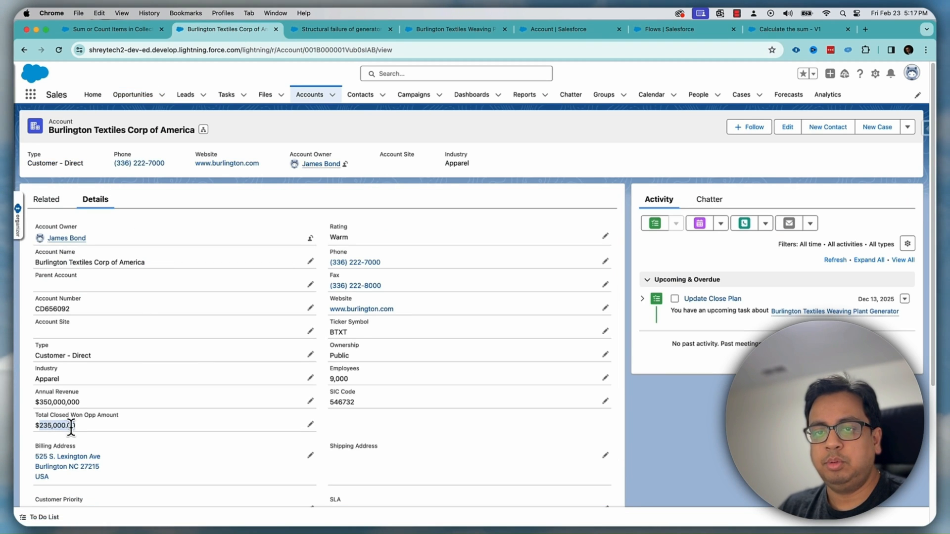
Mark the $5,000 Structural failure of generator base opportunity Closed Won, then reload the account
left_click(339, 29)
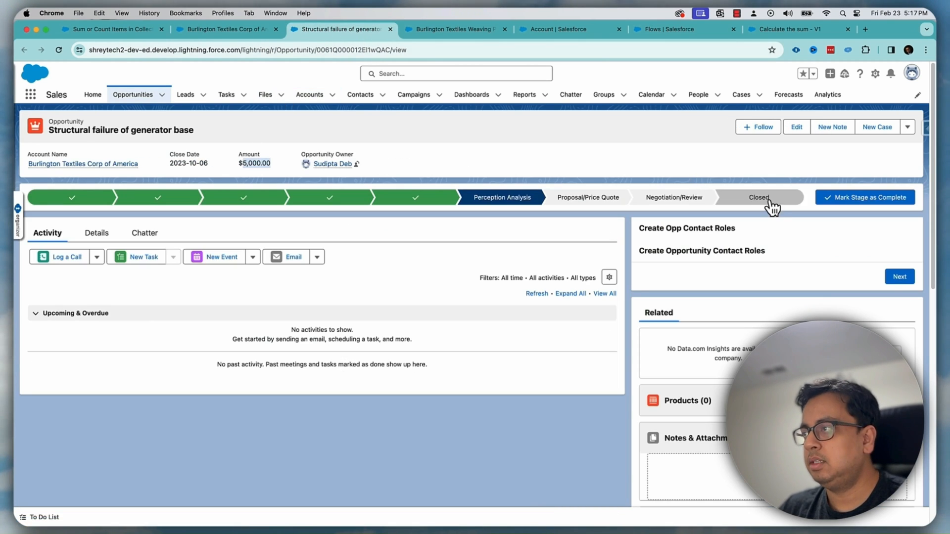
left_click(758, 197)
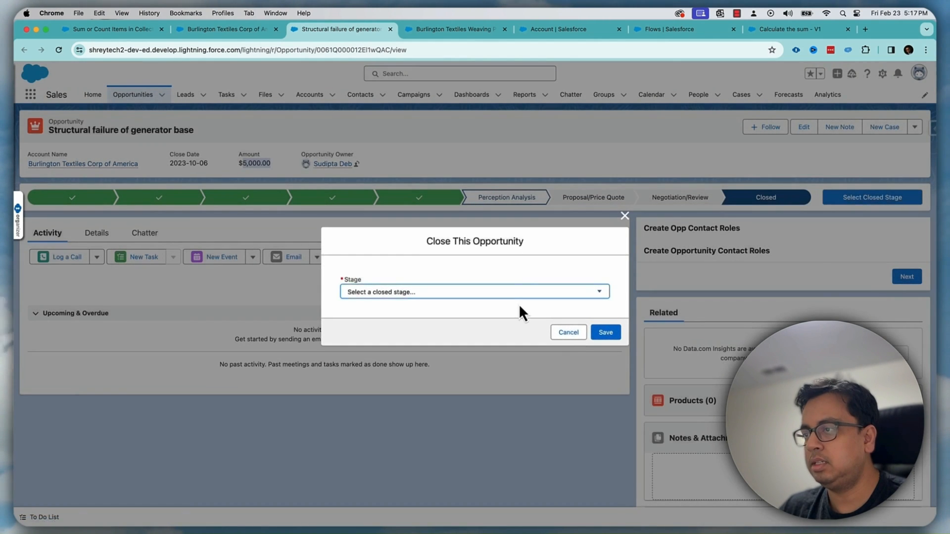
left_click(475, 292)
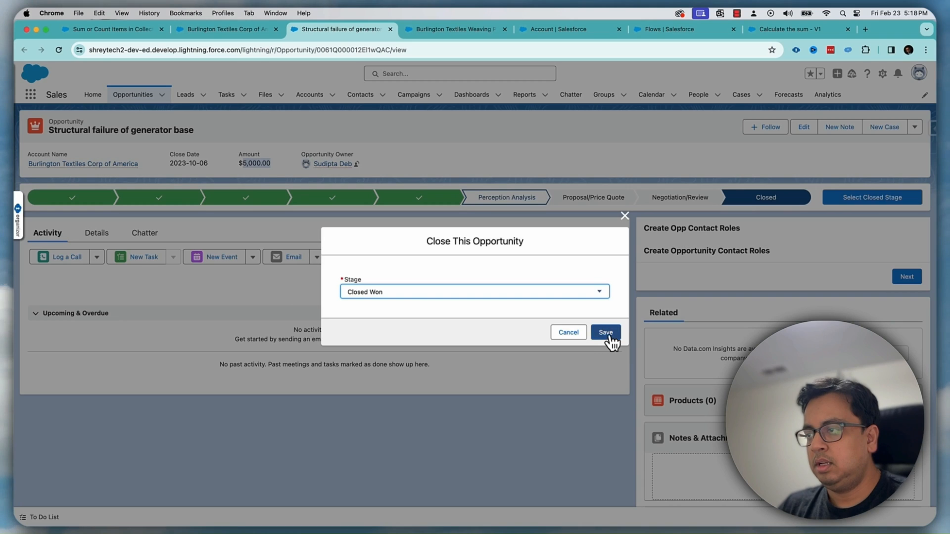
left_click(605, 332)
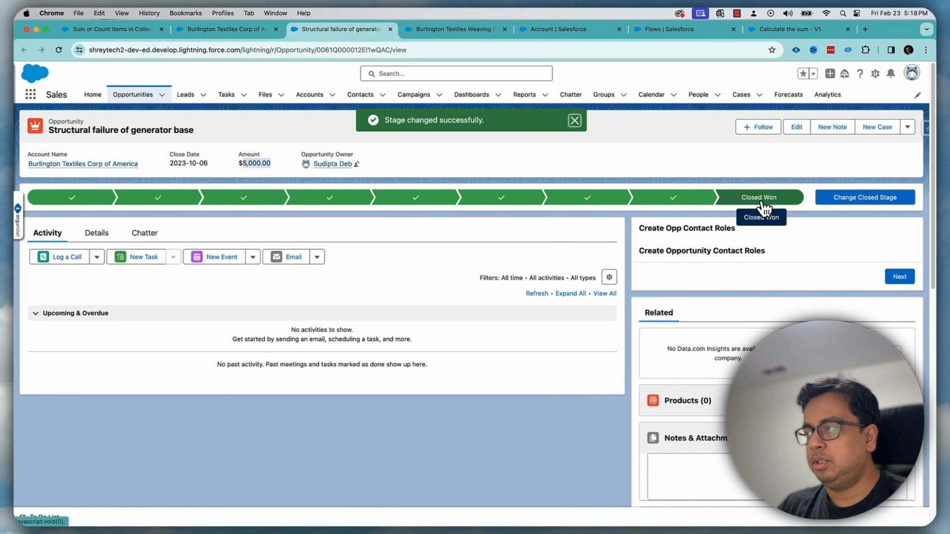
left_click(226, 29)
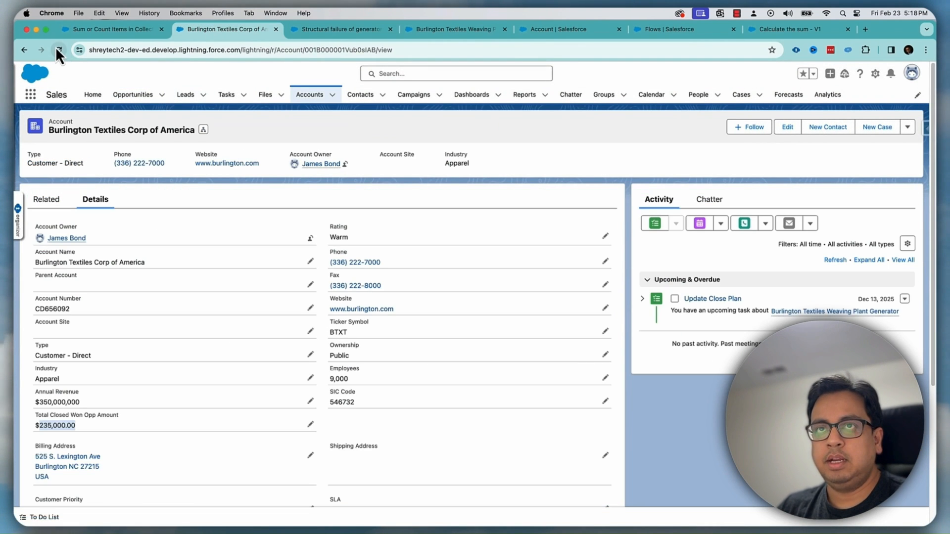
left_click(47, 198)
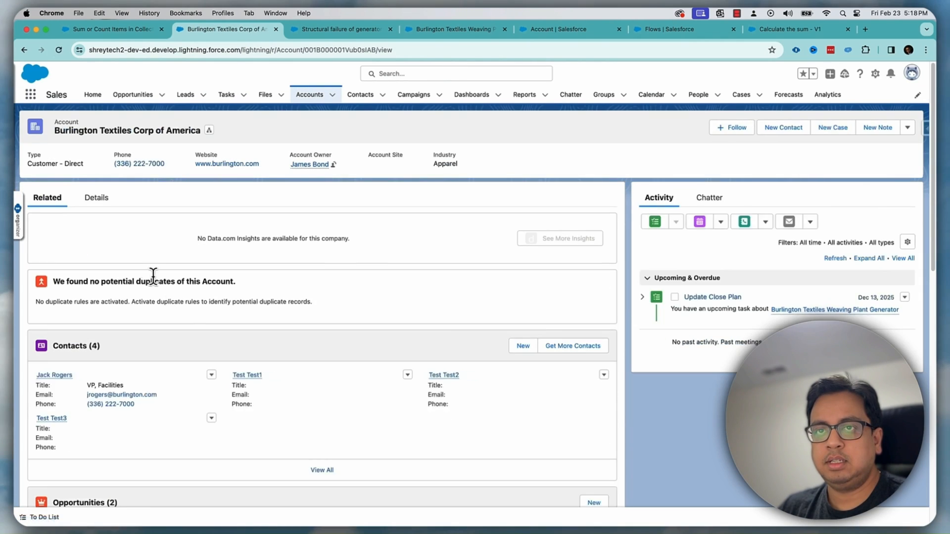